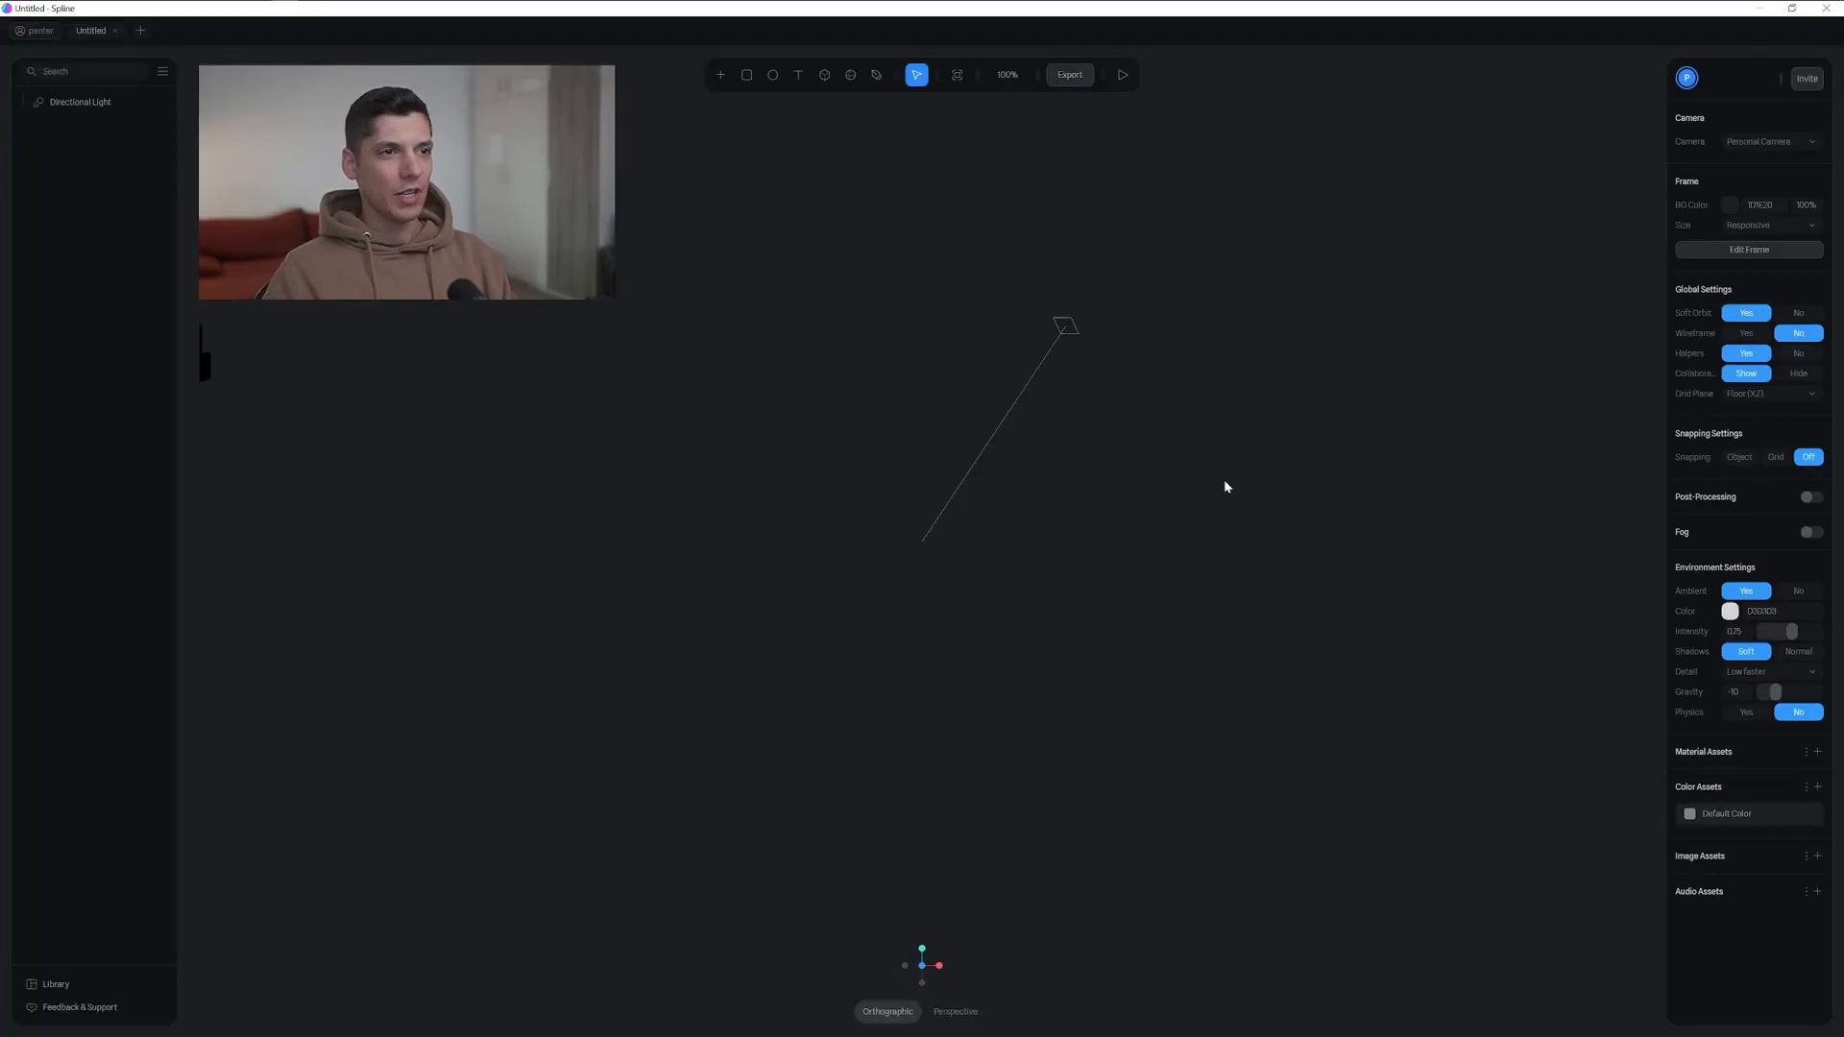
# Set the scene background to a light tone and colour a new sphere bright pink
pyautogui.click(1730, 206)
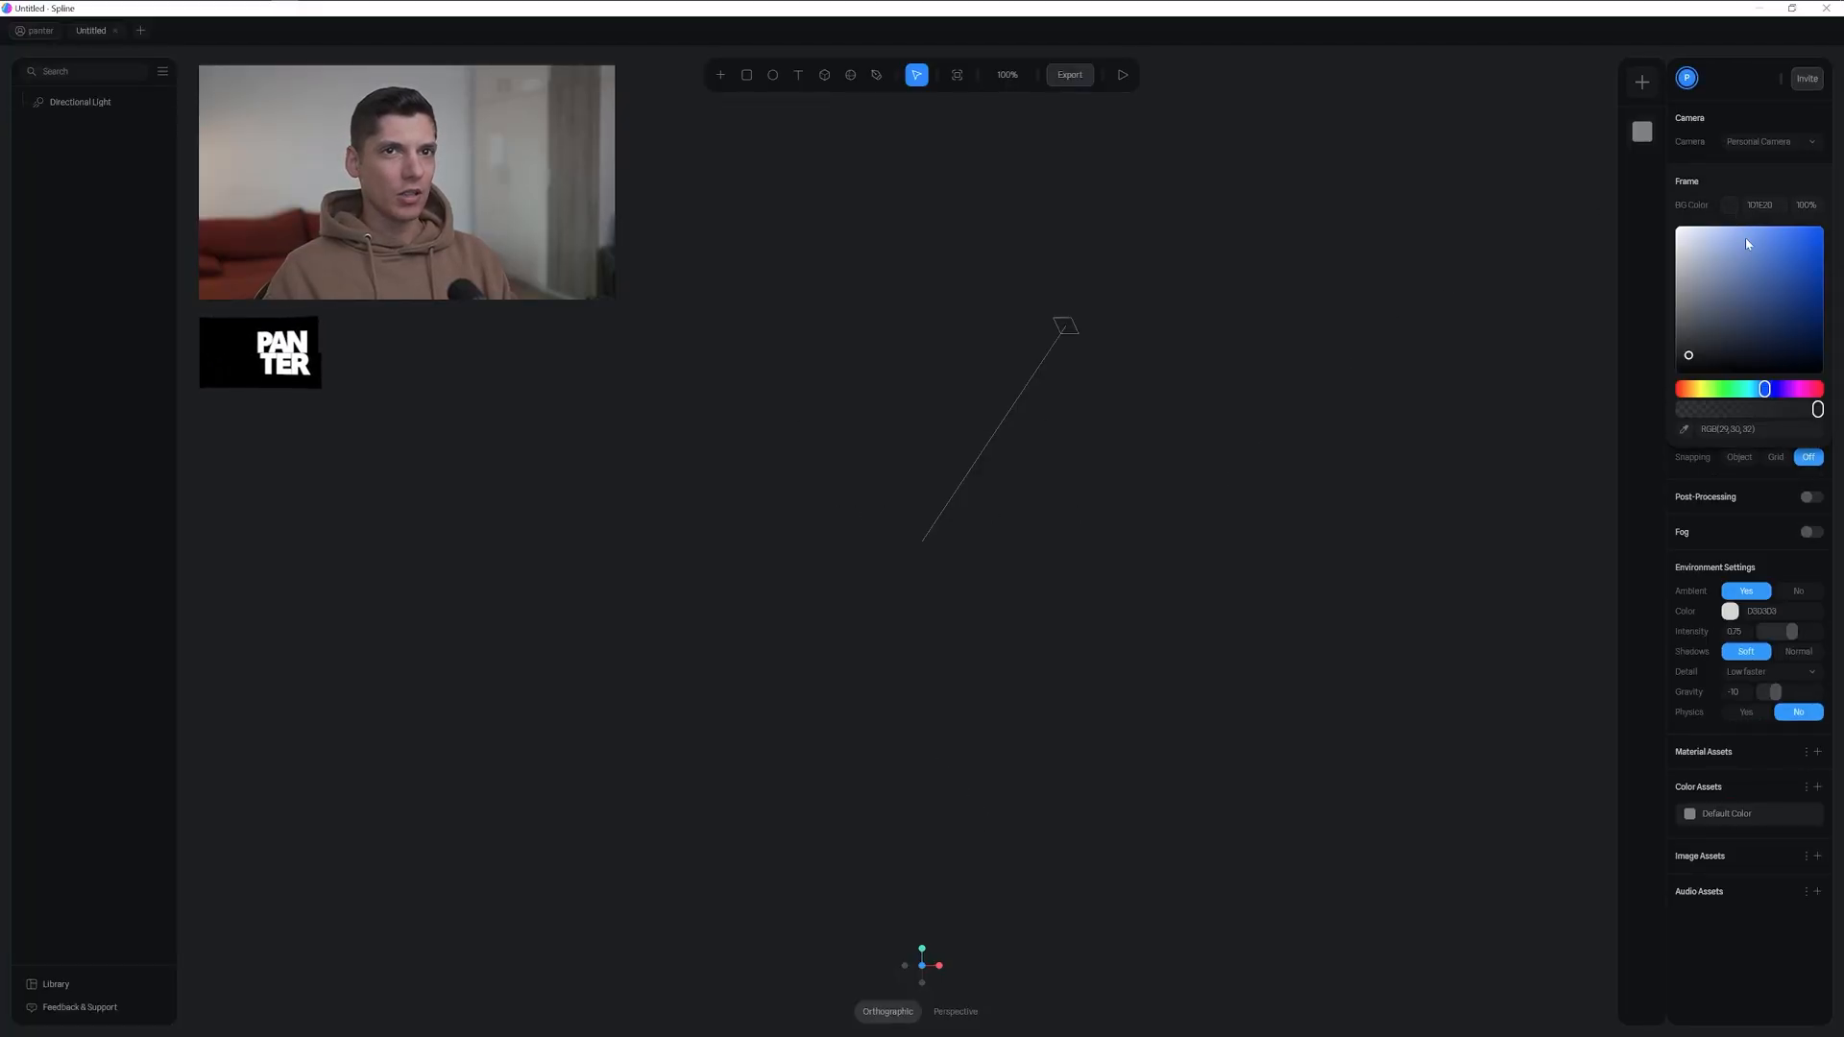
pyautogui.click(851, 74)
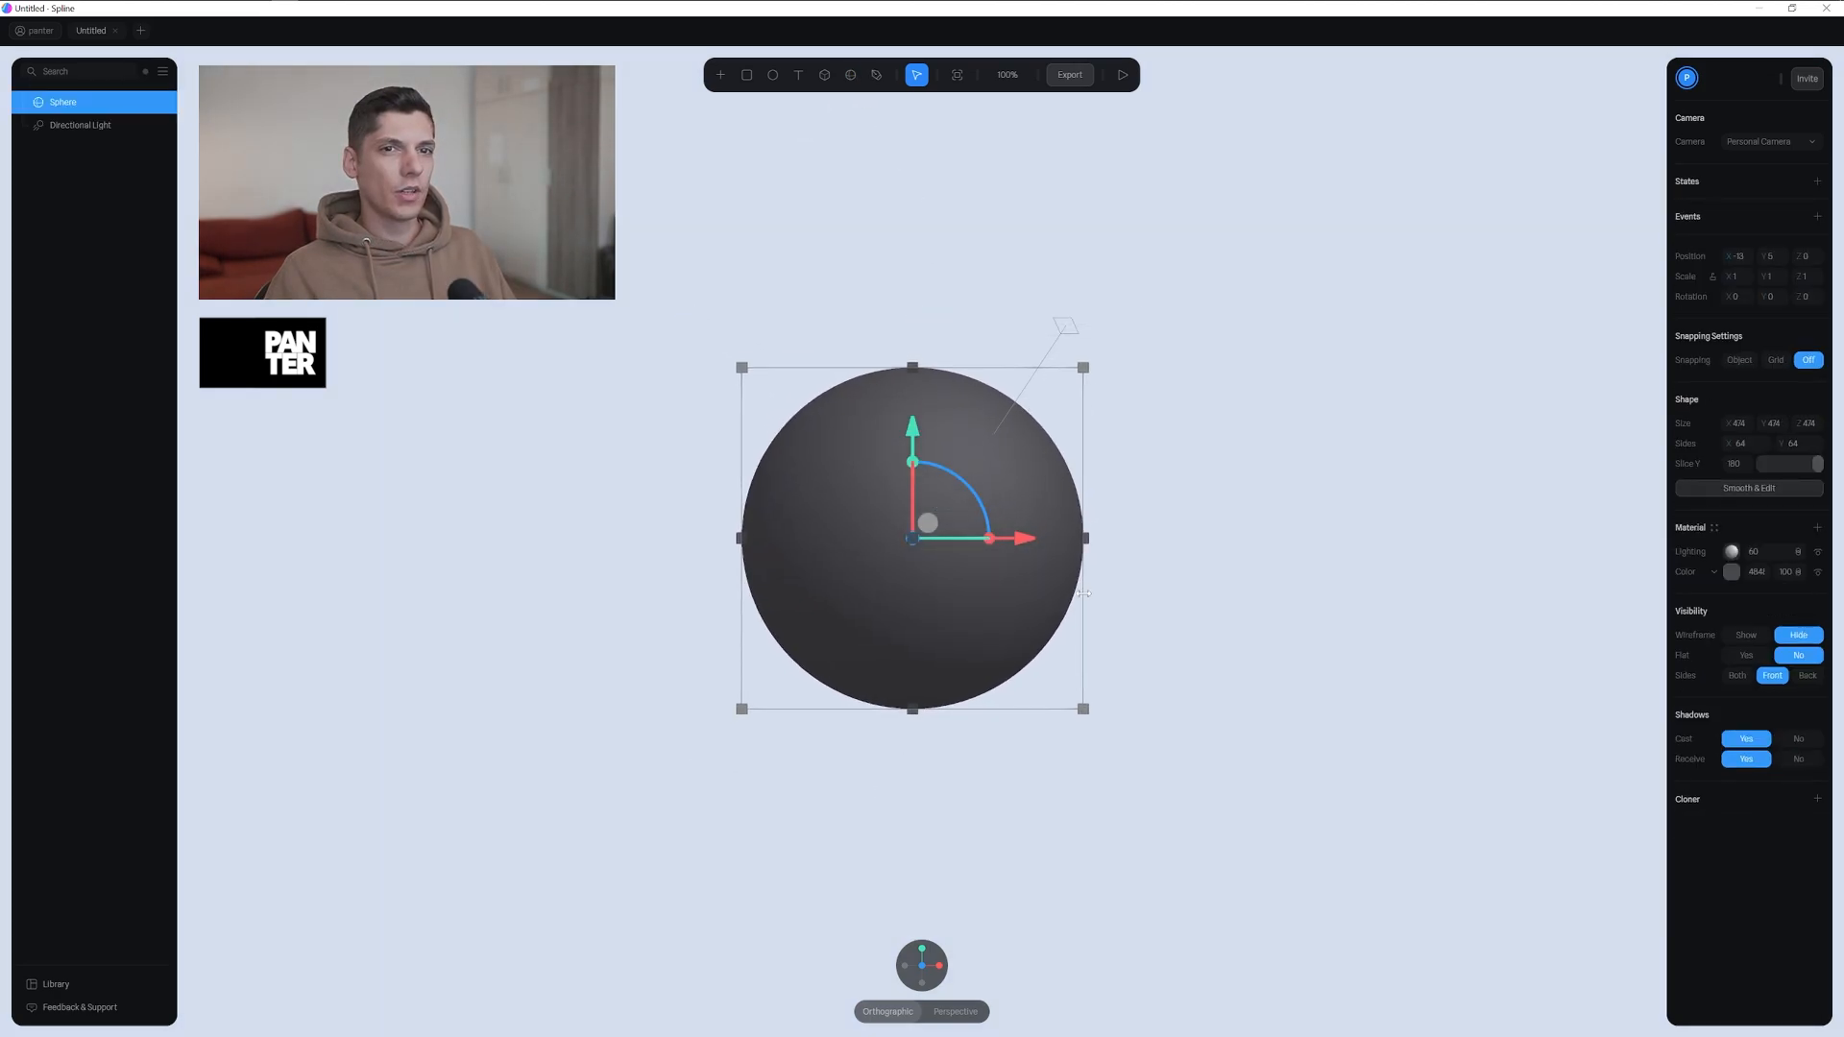
pyautogui.click(1730, 573)
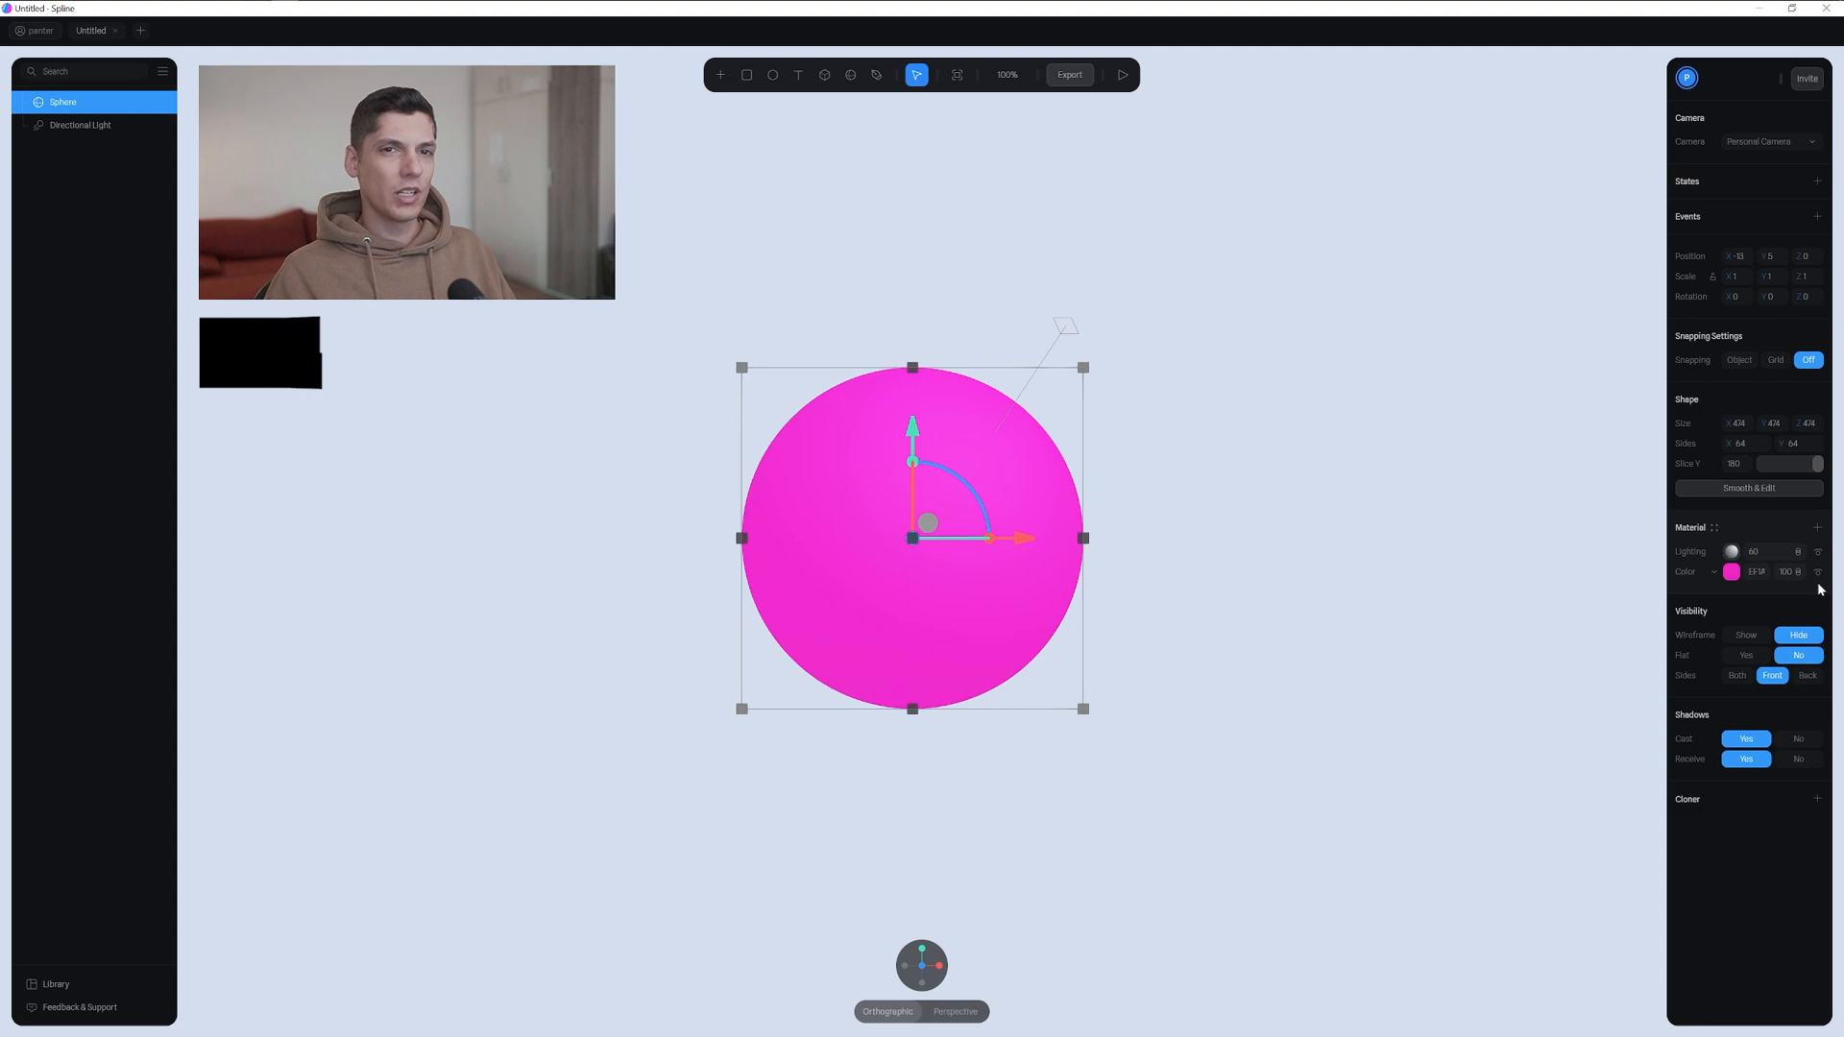
# Add a Displace material layer to the sphere and raise its displacement amount
pyautogui.click(1815, 526)
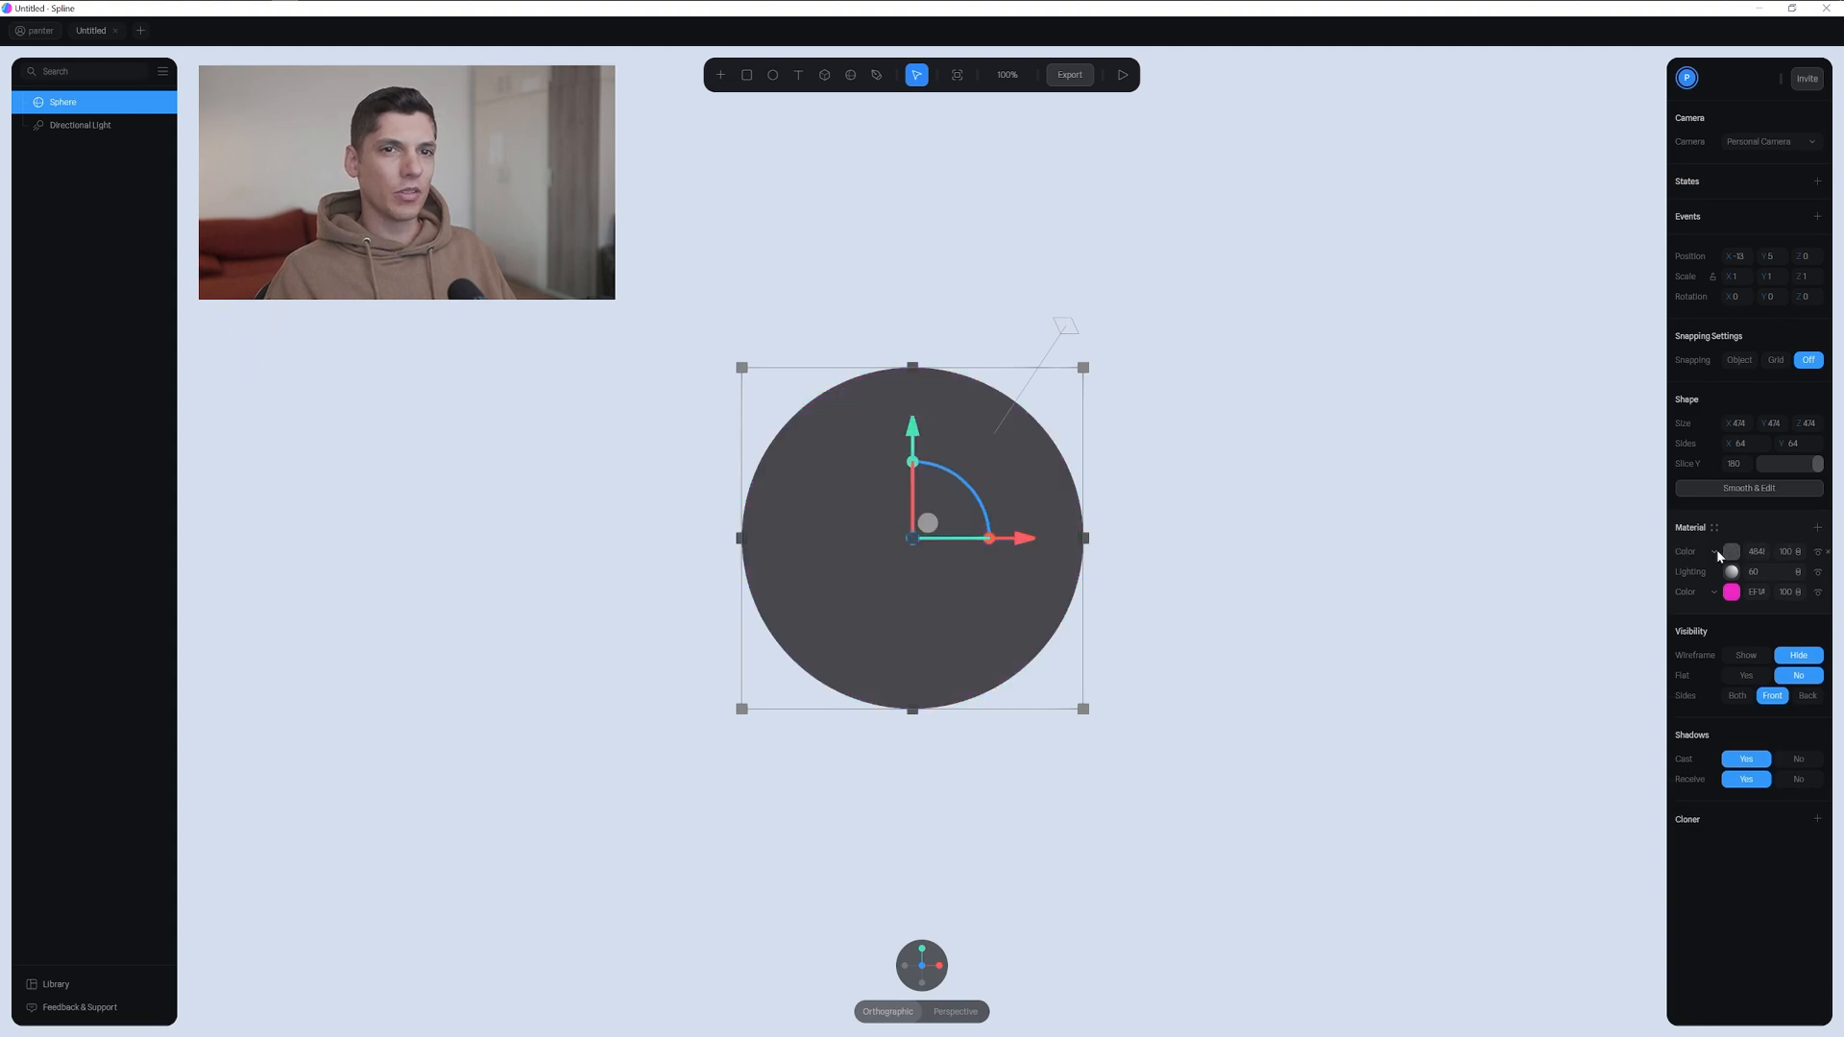
pyautogui.click(1730, 551)
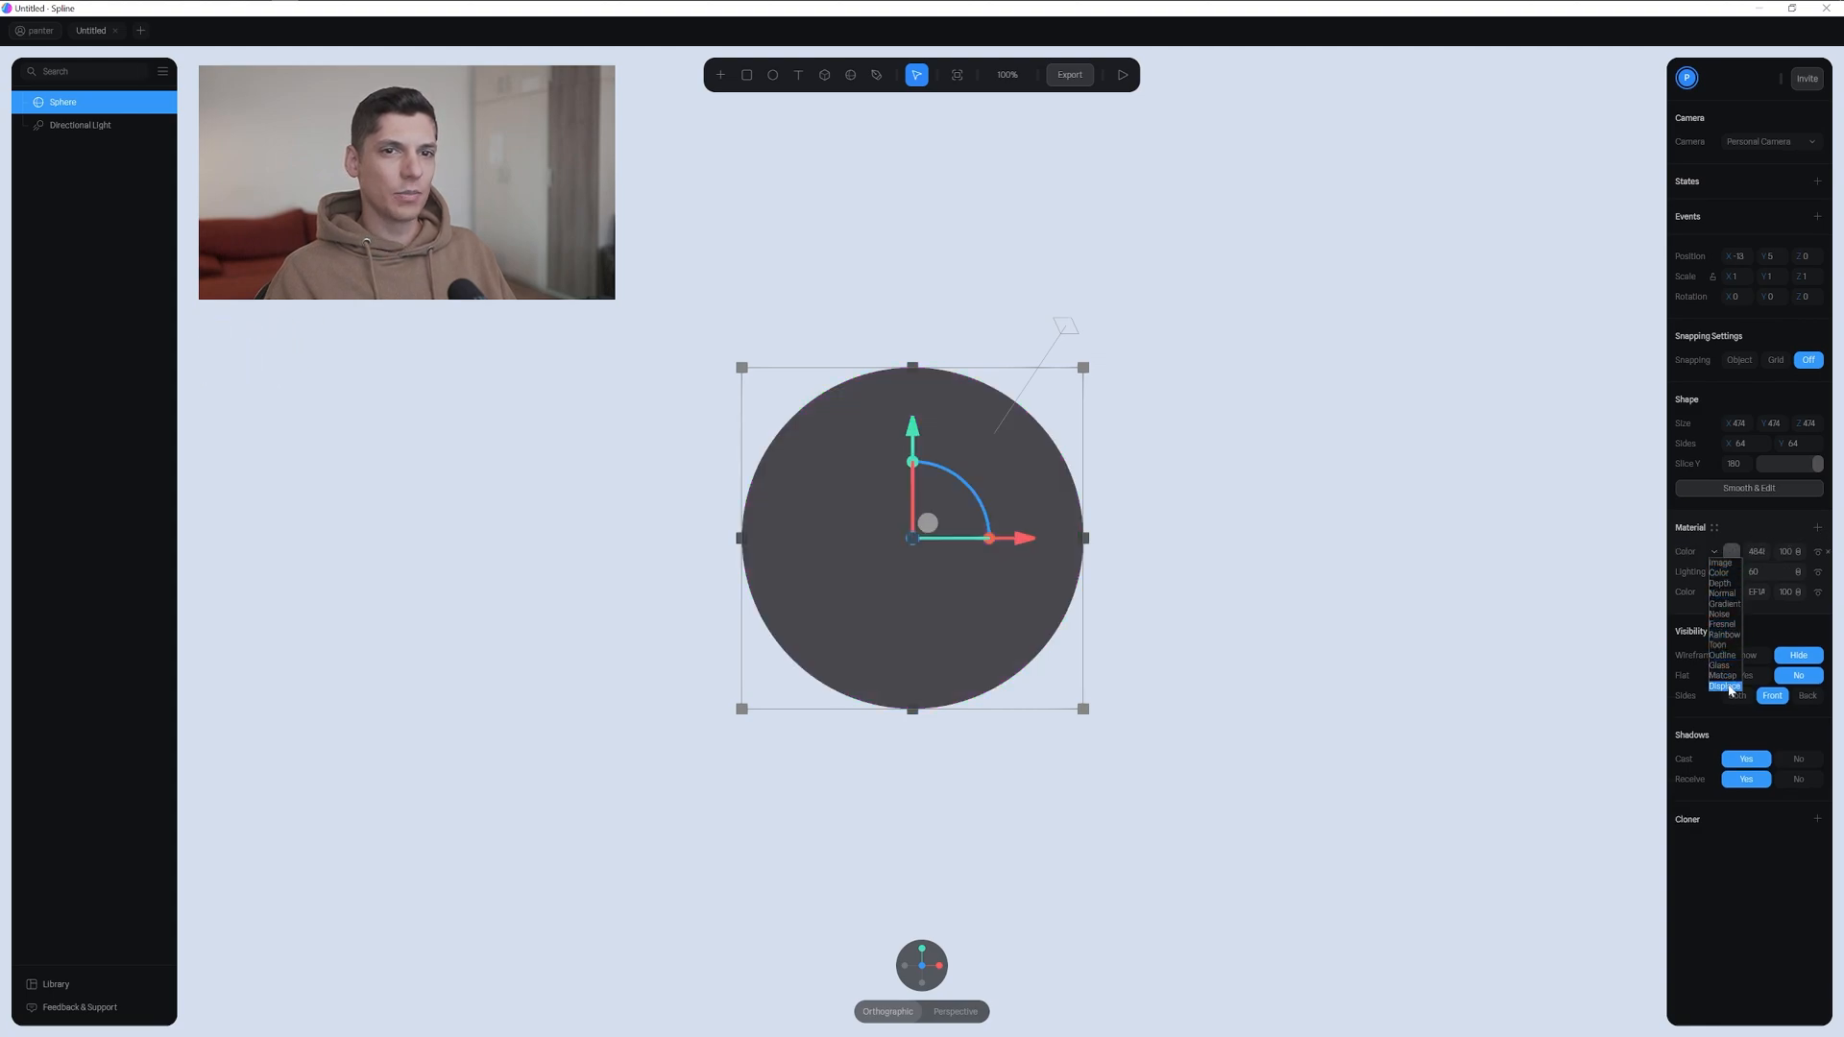
pyautogui.click(1721, 592)
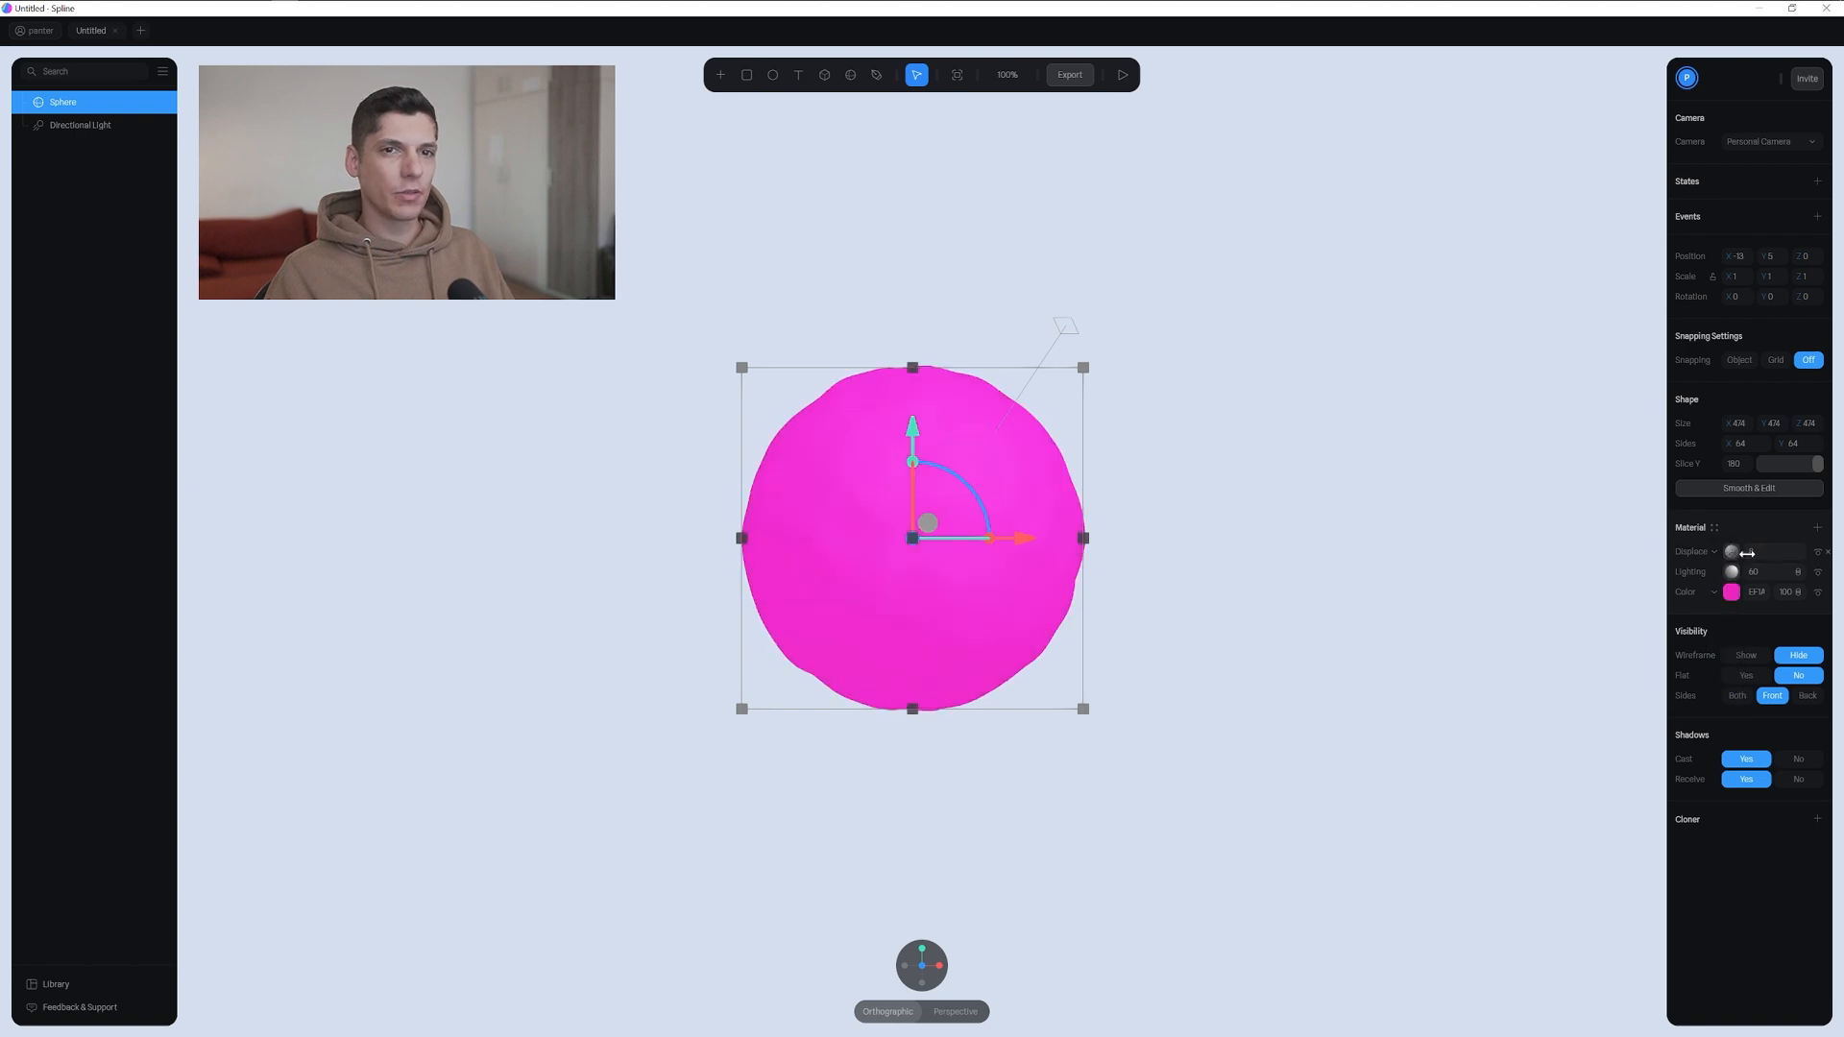
pyautogui.moveTo(1752, 552); pyautogui.dragTo(1788, 551)
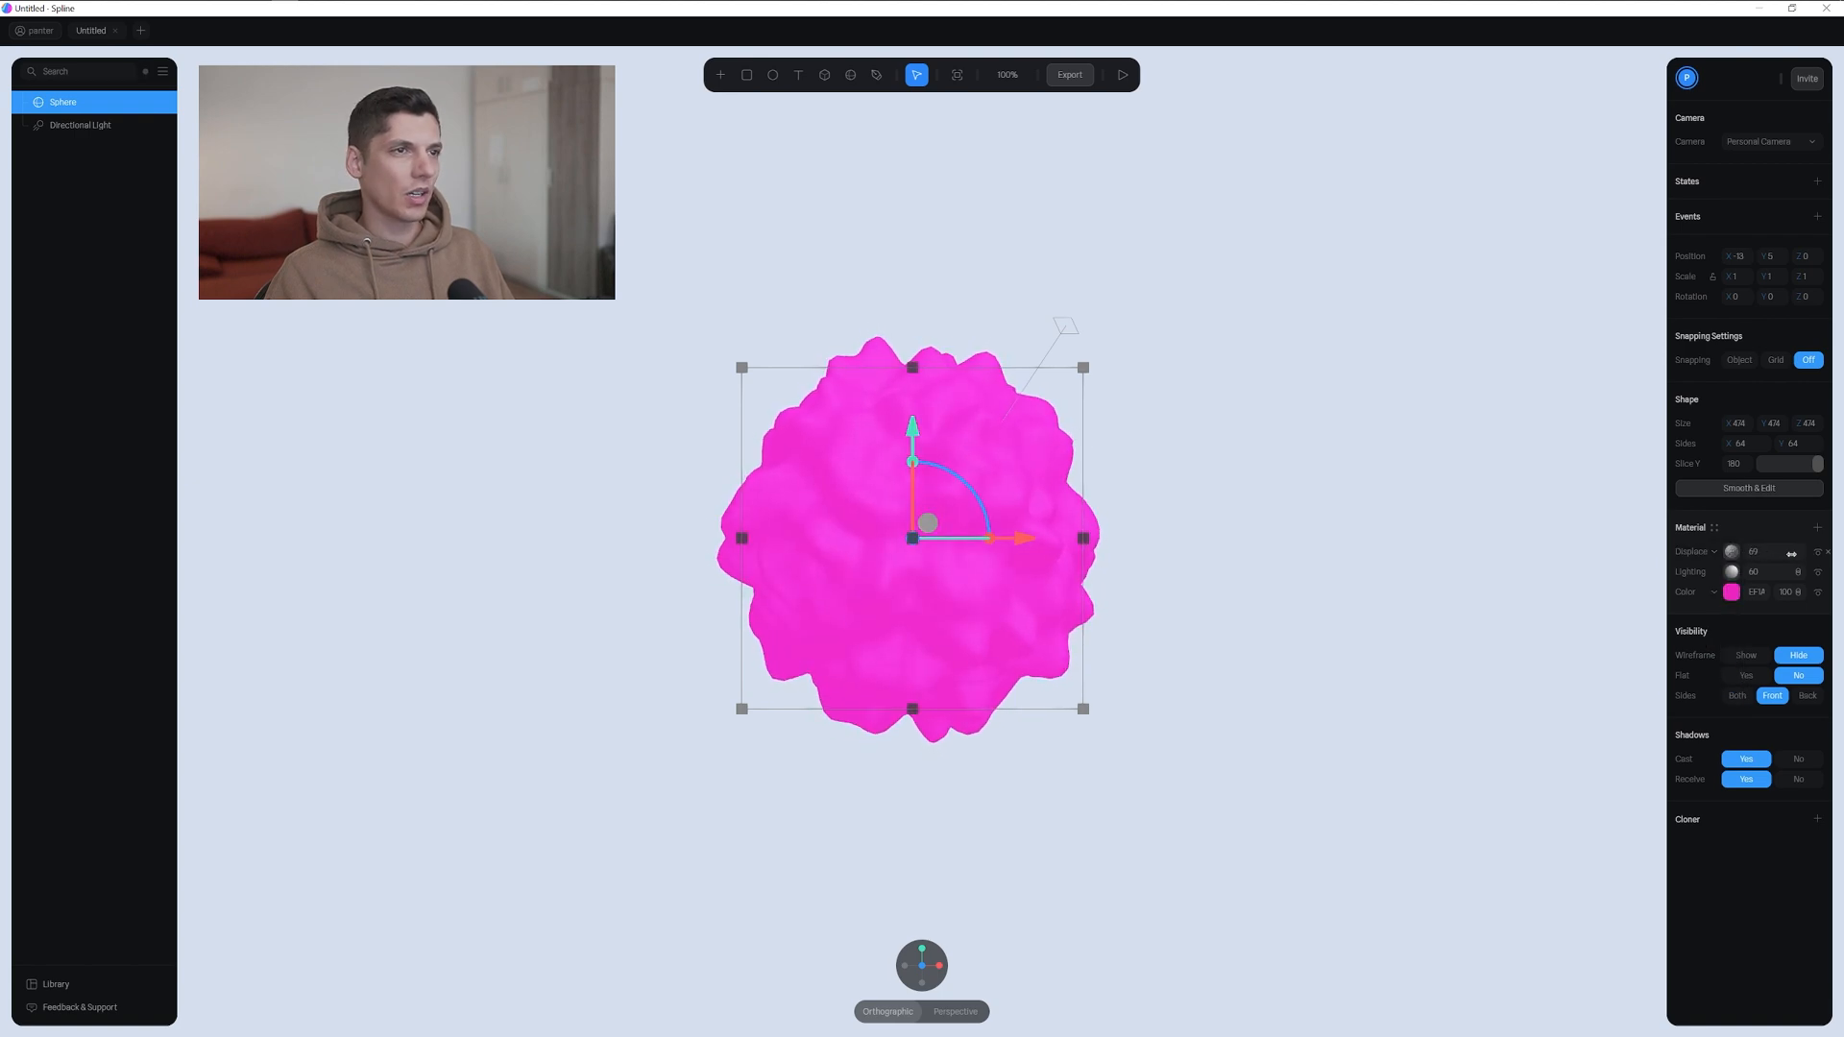
# Switch the displacement noise to Ashima, raise its scale, and set Subdivision Level to 5
pyautogui.click(1731, 551)
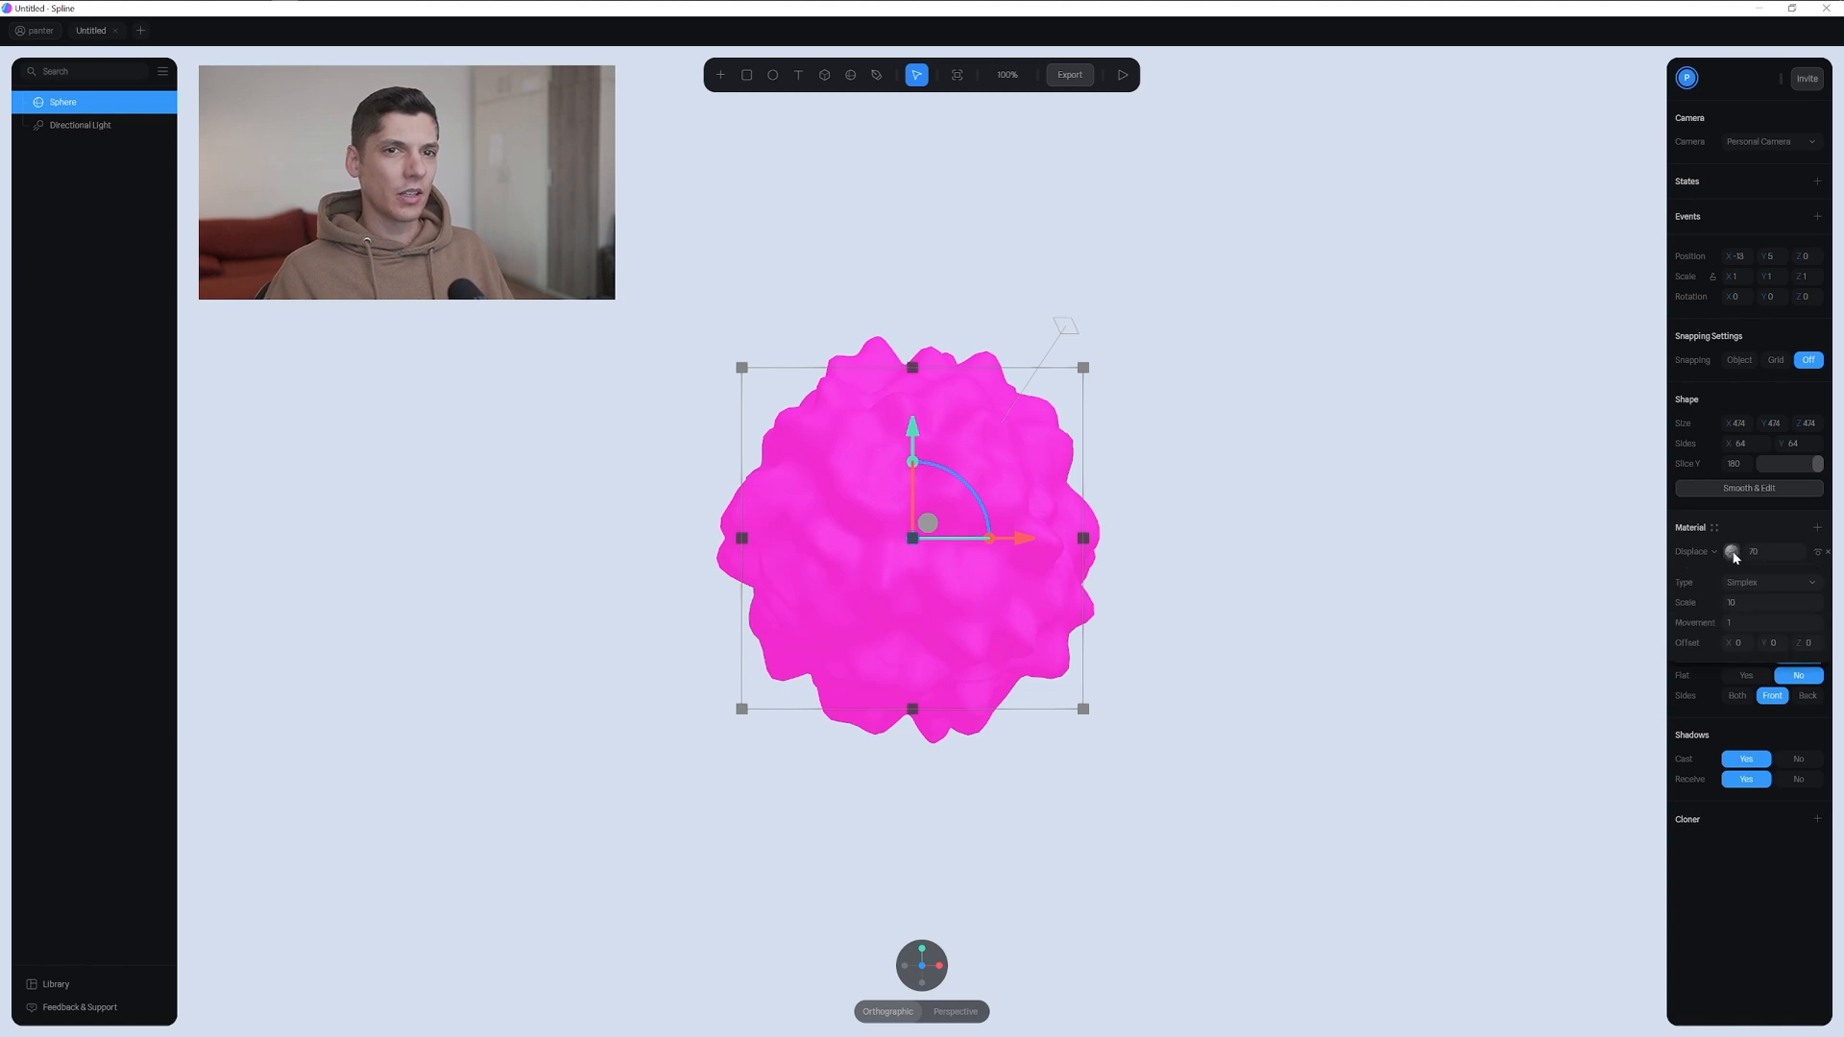
pyautogui.click(1773, 582)
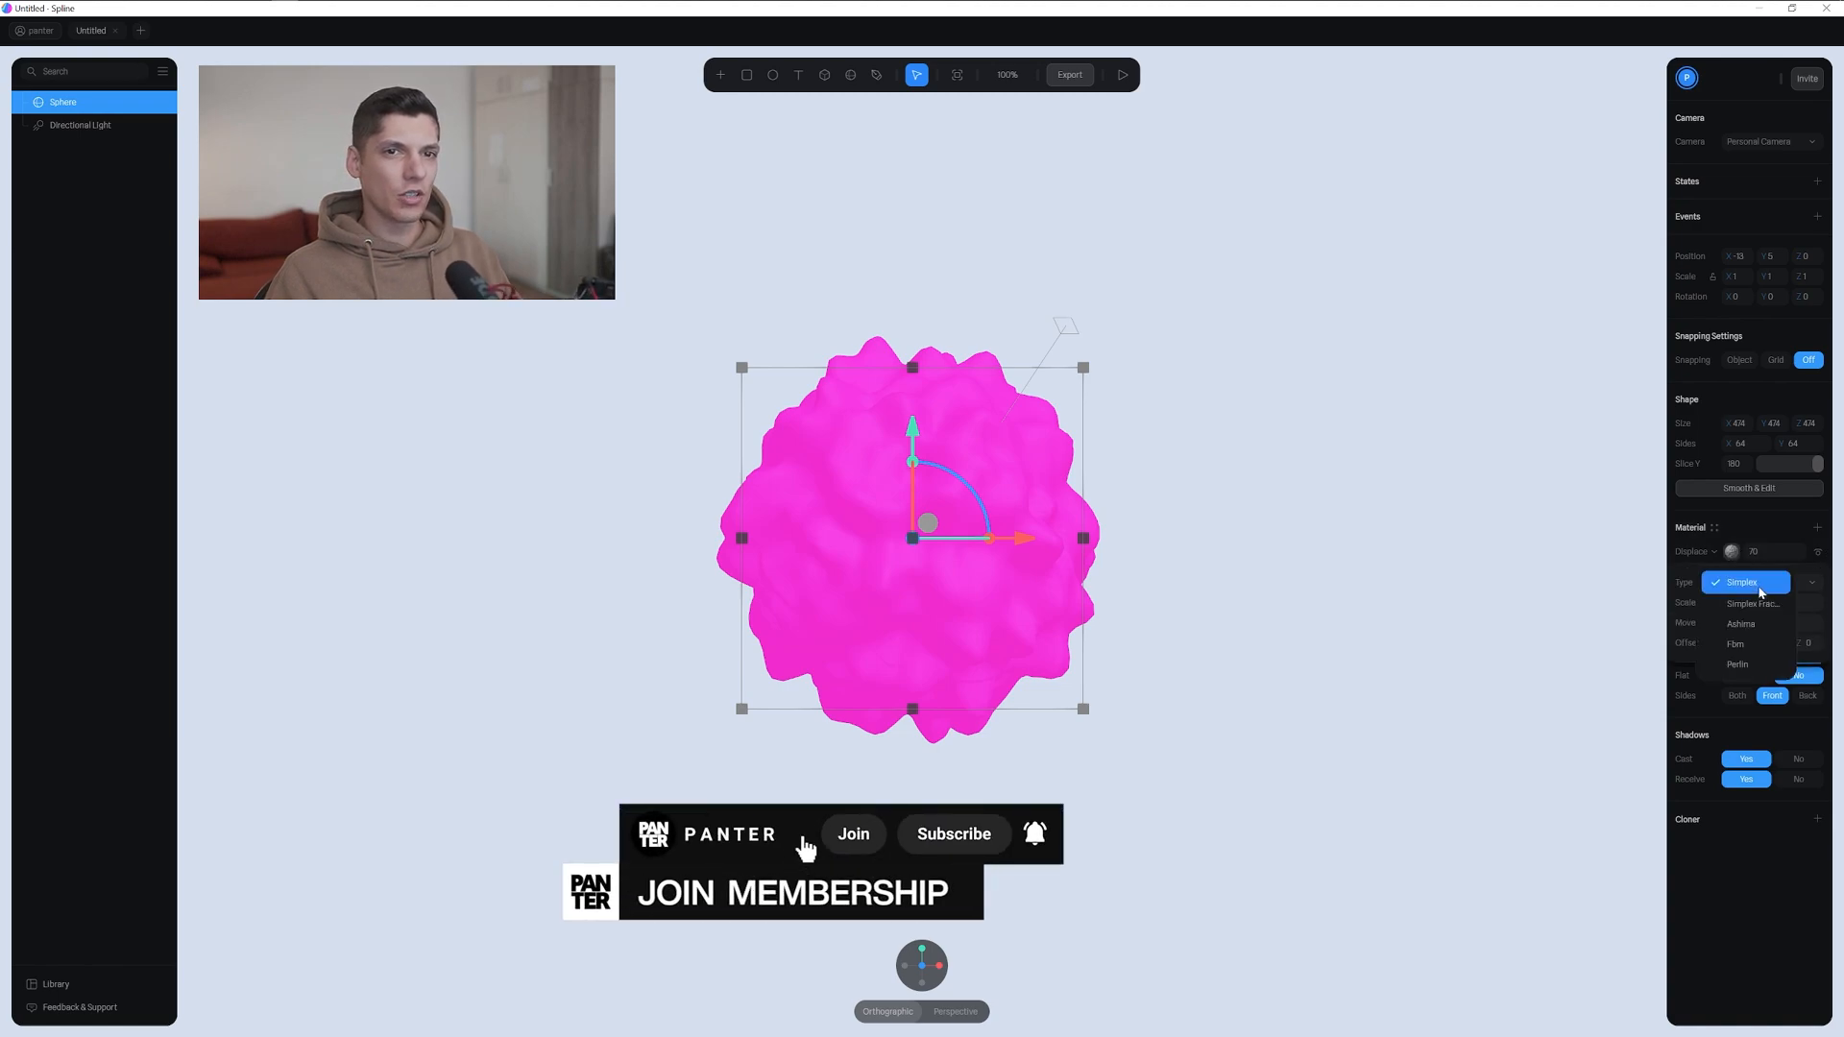
pyautogui.click(1742, 622)
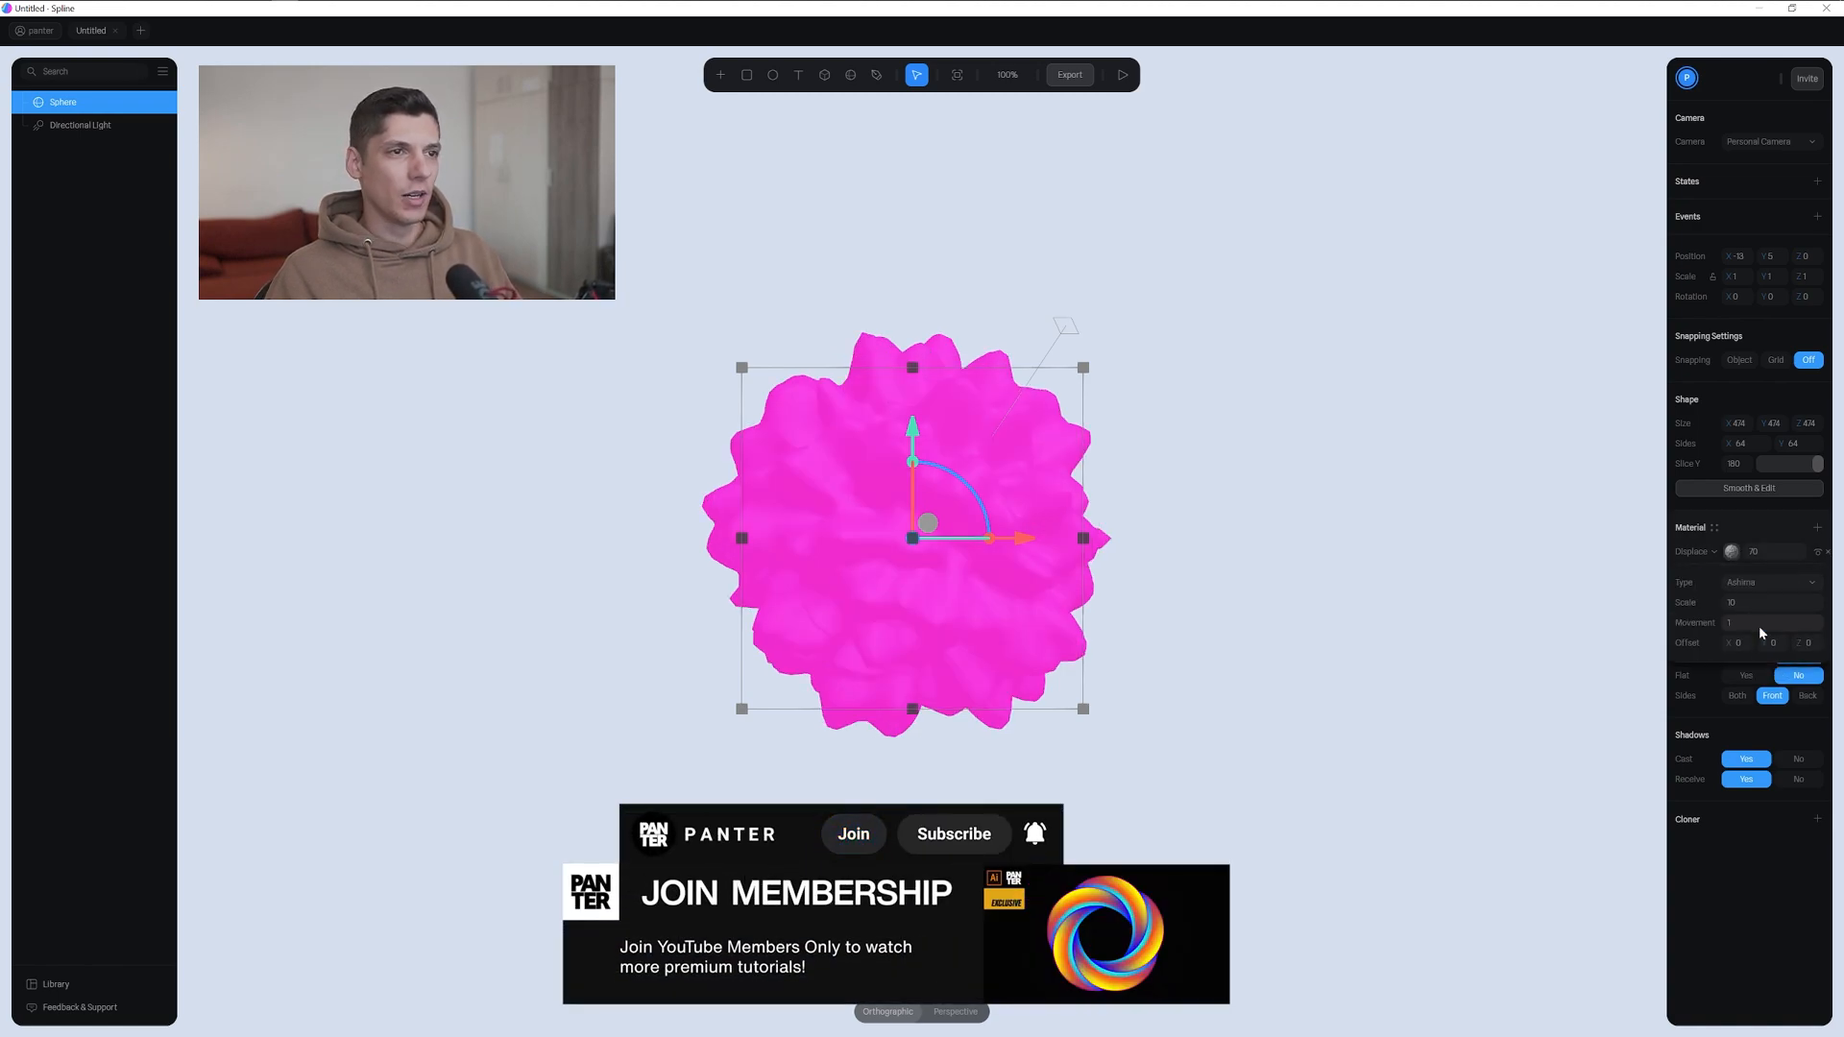
pyautogui.moveTo(1731, 601); pyautogui.dragTo(1764, 601)
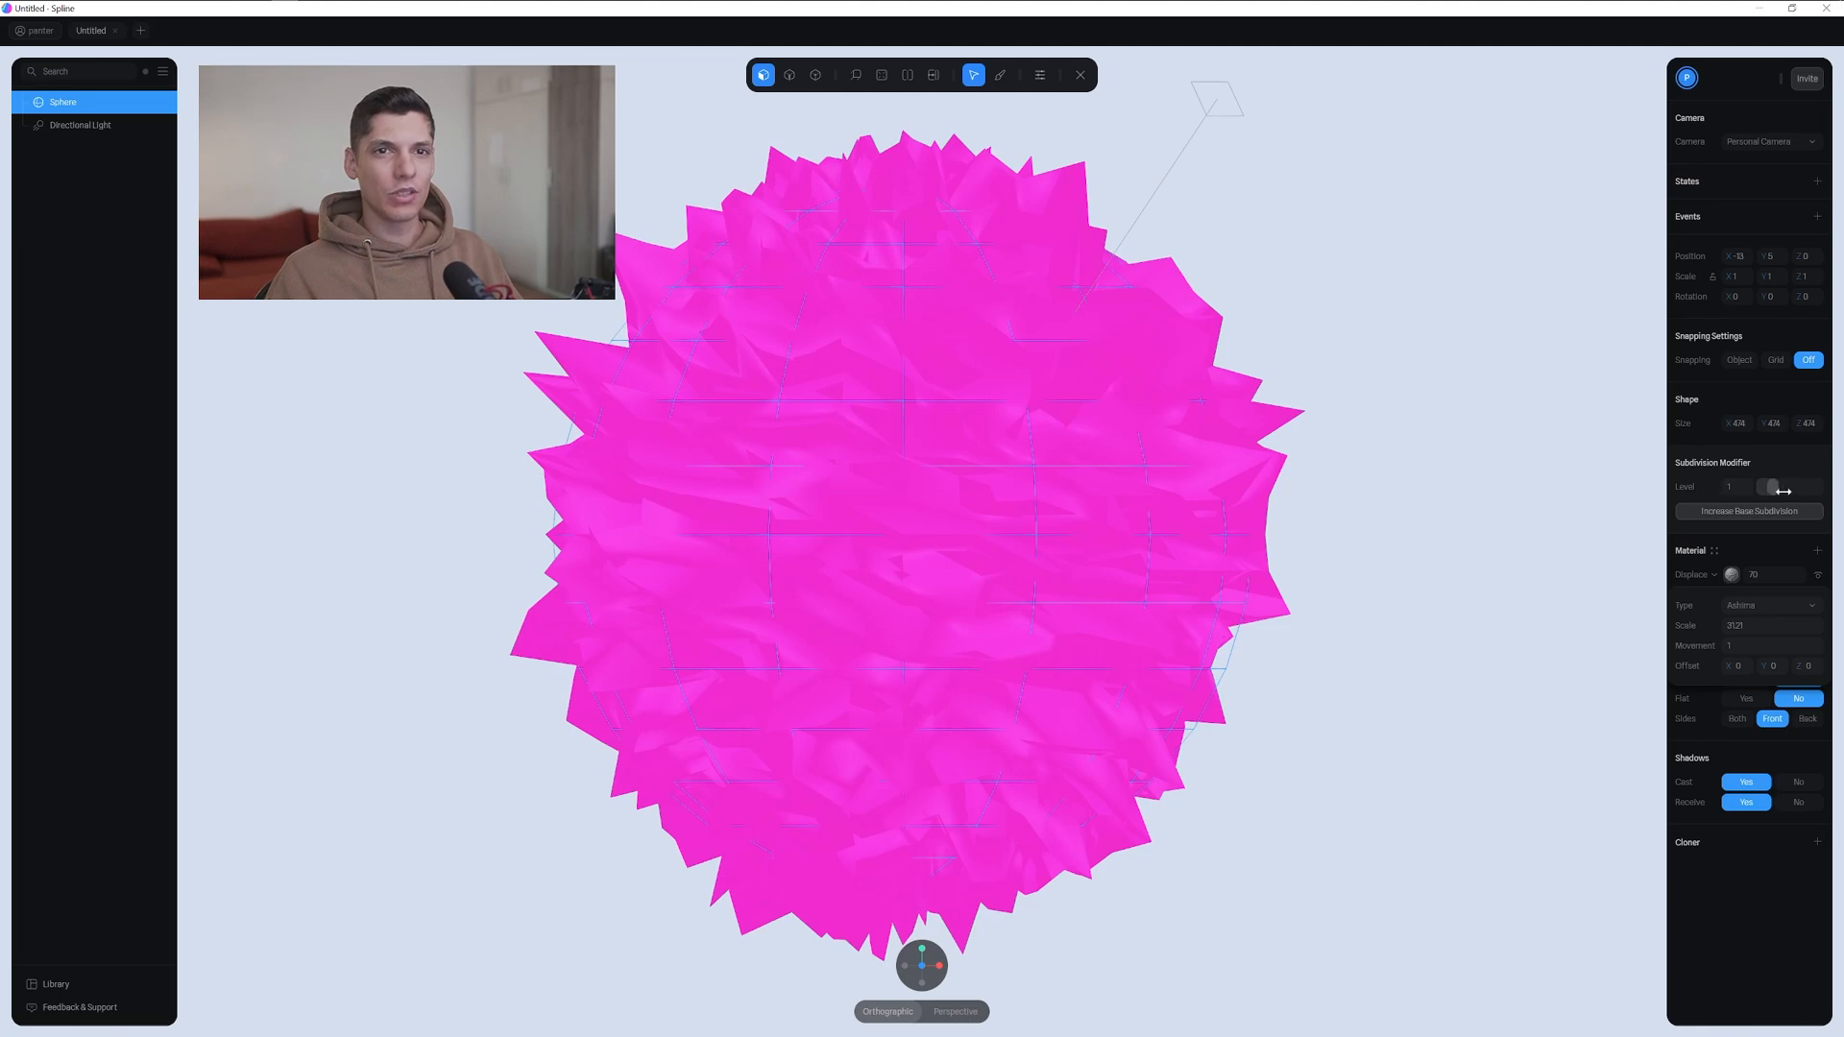
pyautogui.moveTo(1773, 486); pyautogui.dragTo(1811, 486)
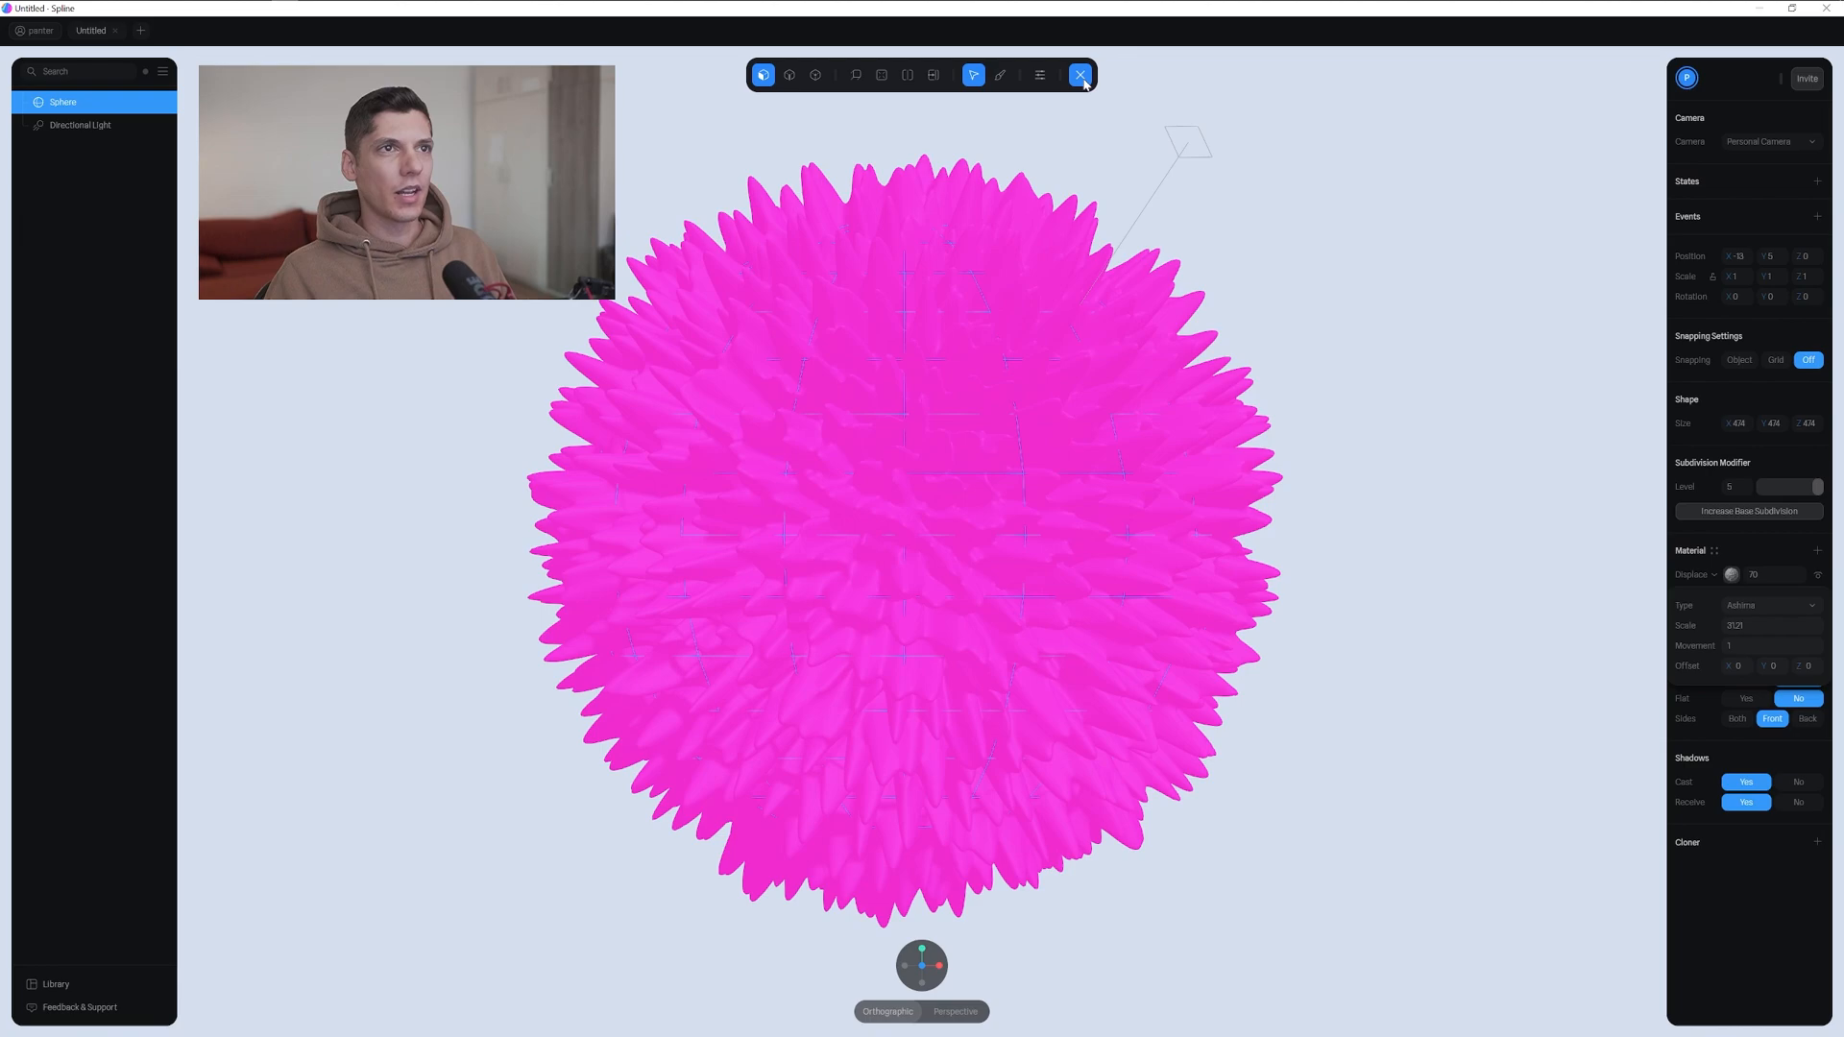
# Add a Depth material layer with a pink-to-cyan ramp so the core glows cyan
pyautogui.click(1078, 75)
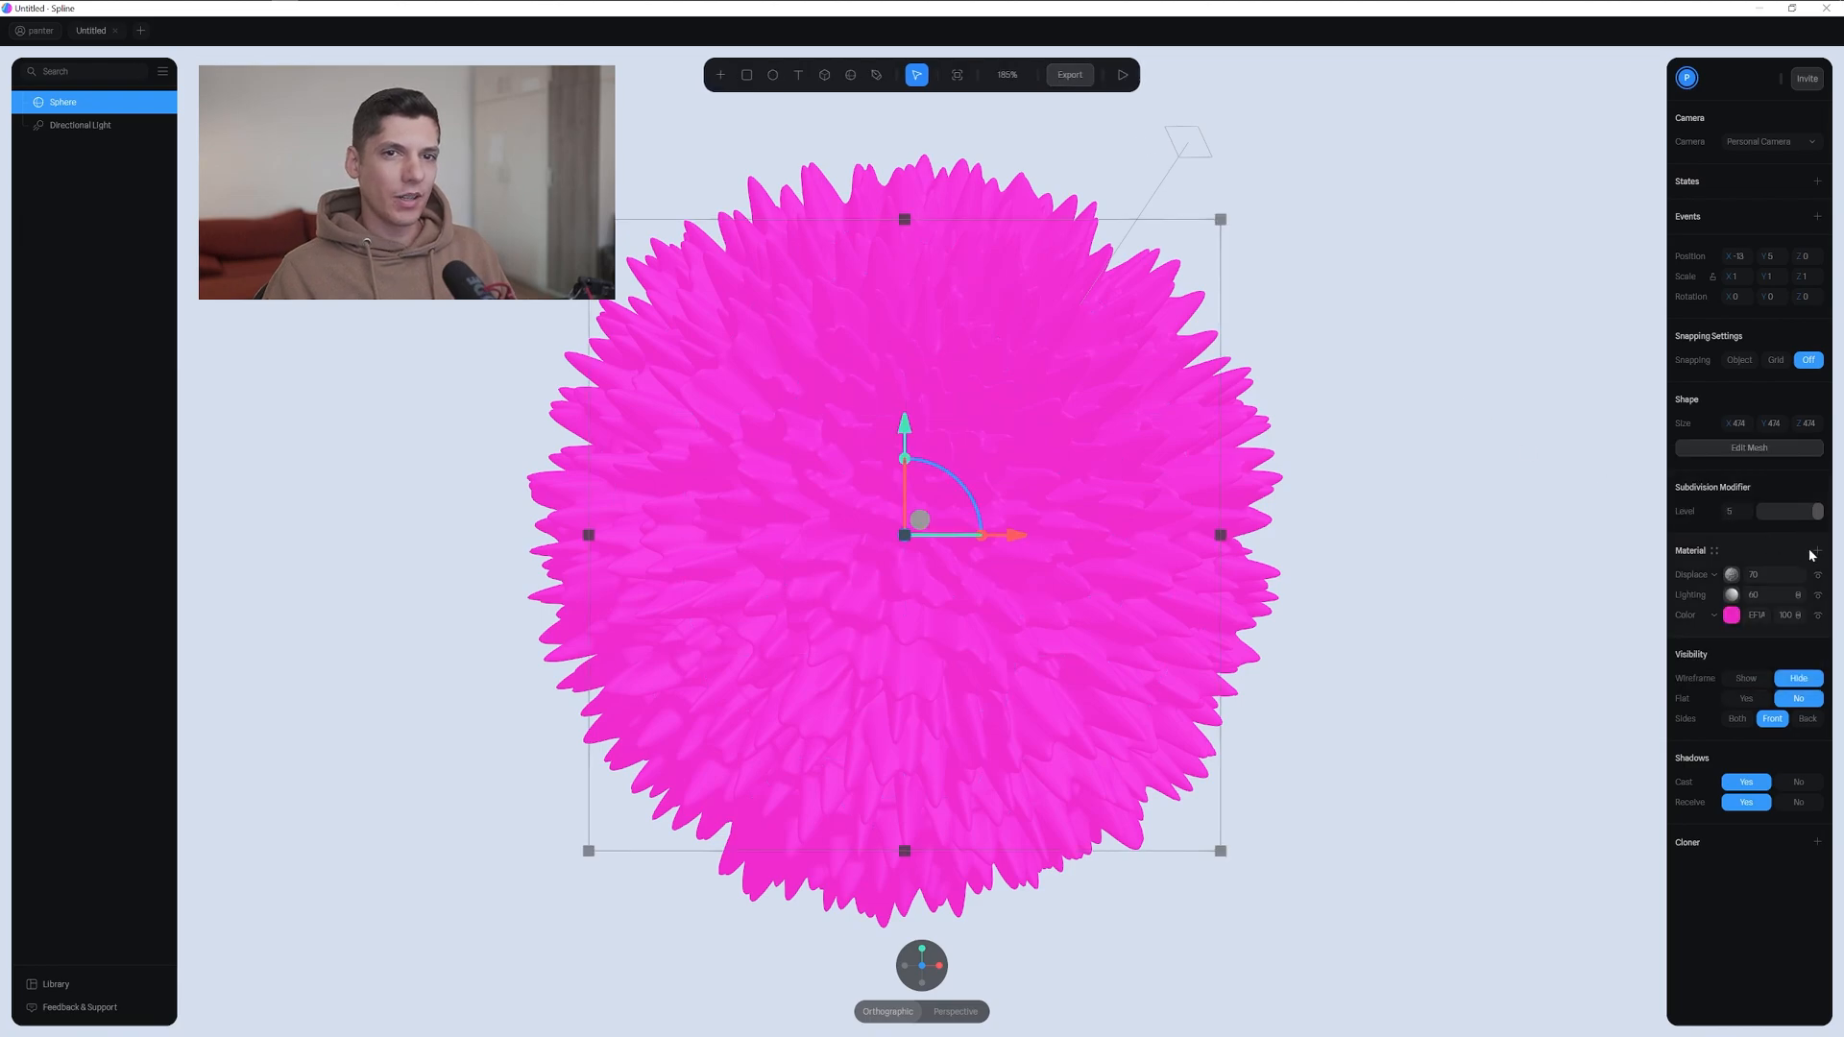
pyautogui.click(1733, 575)
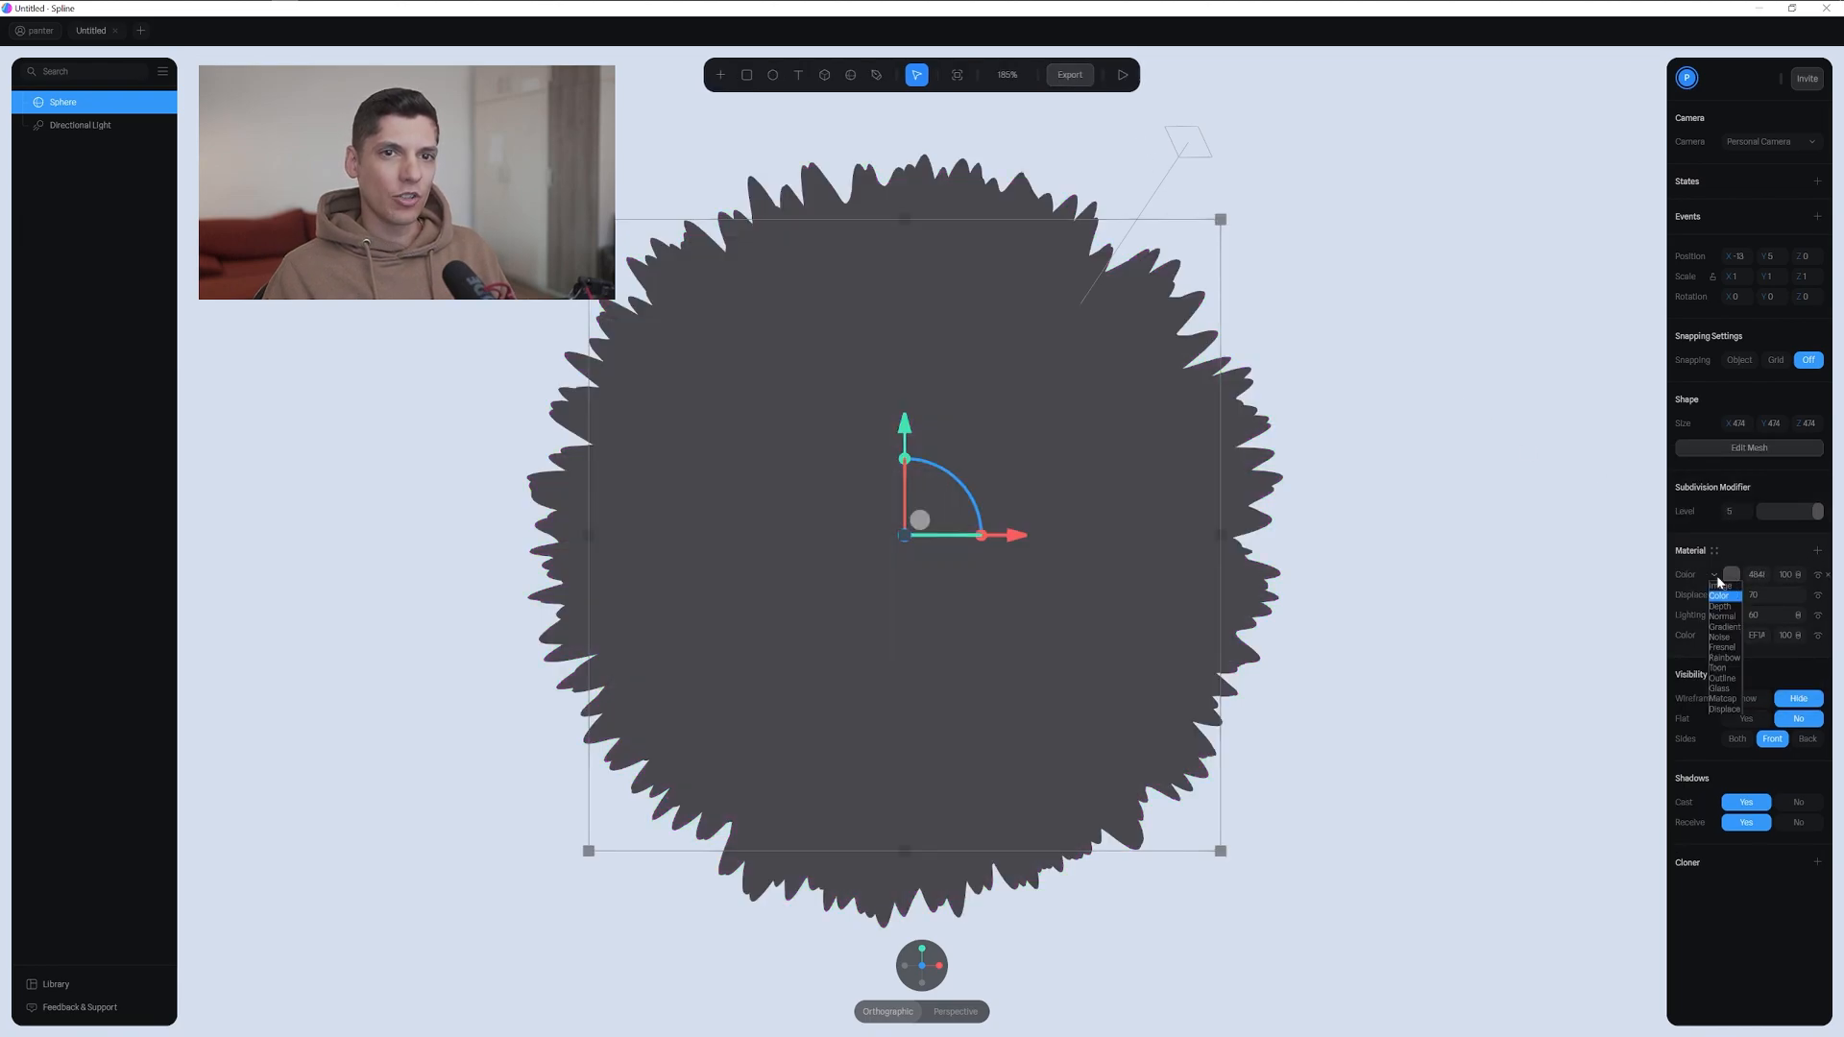
pyautogui.click(1721, 605)
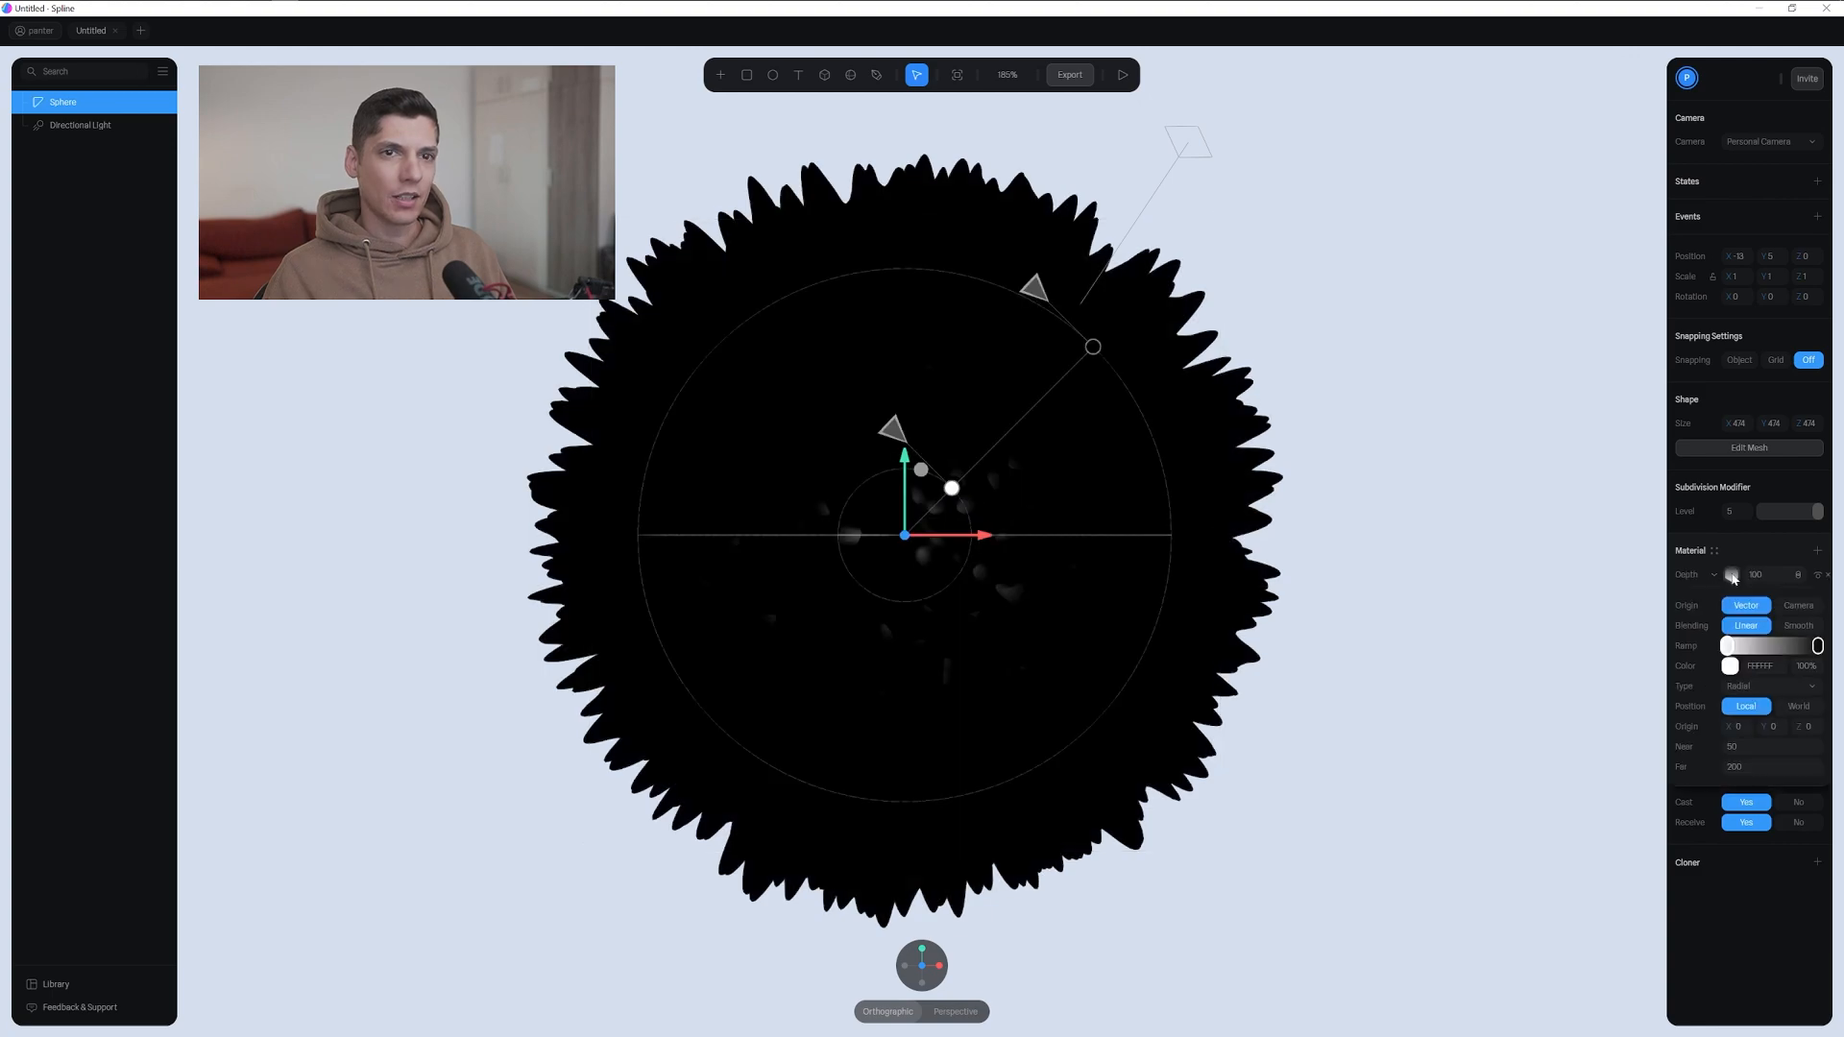
pyautogui.click(1731, 666)
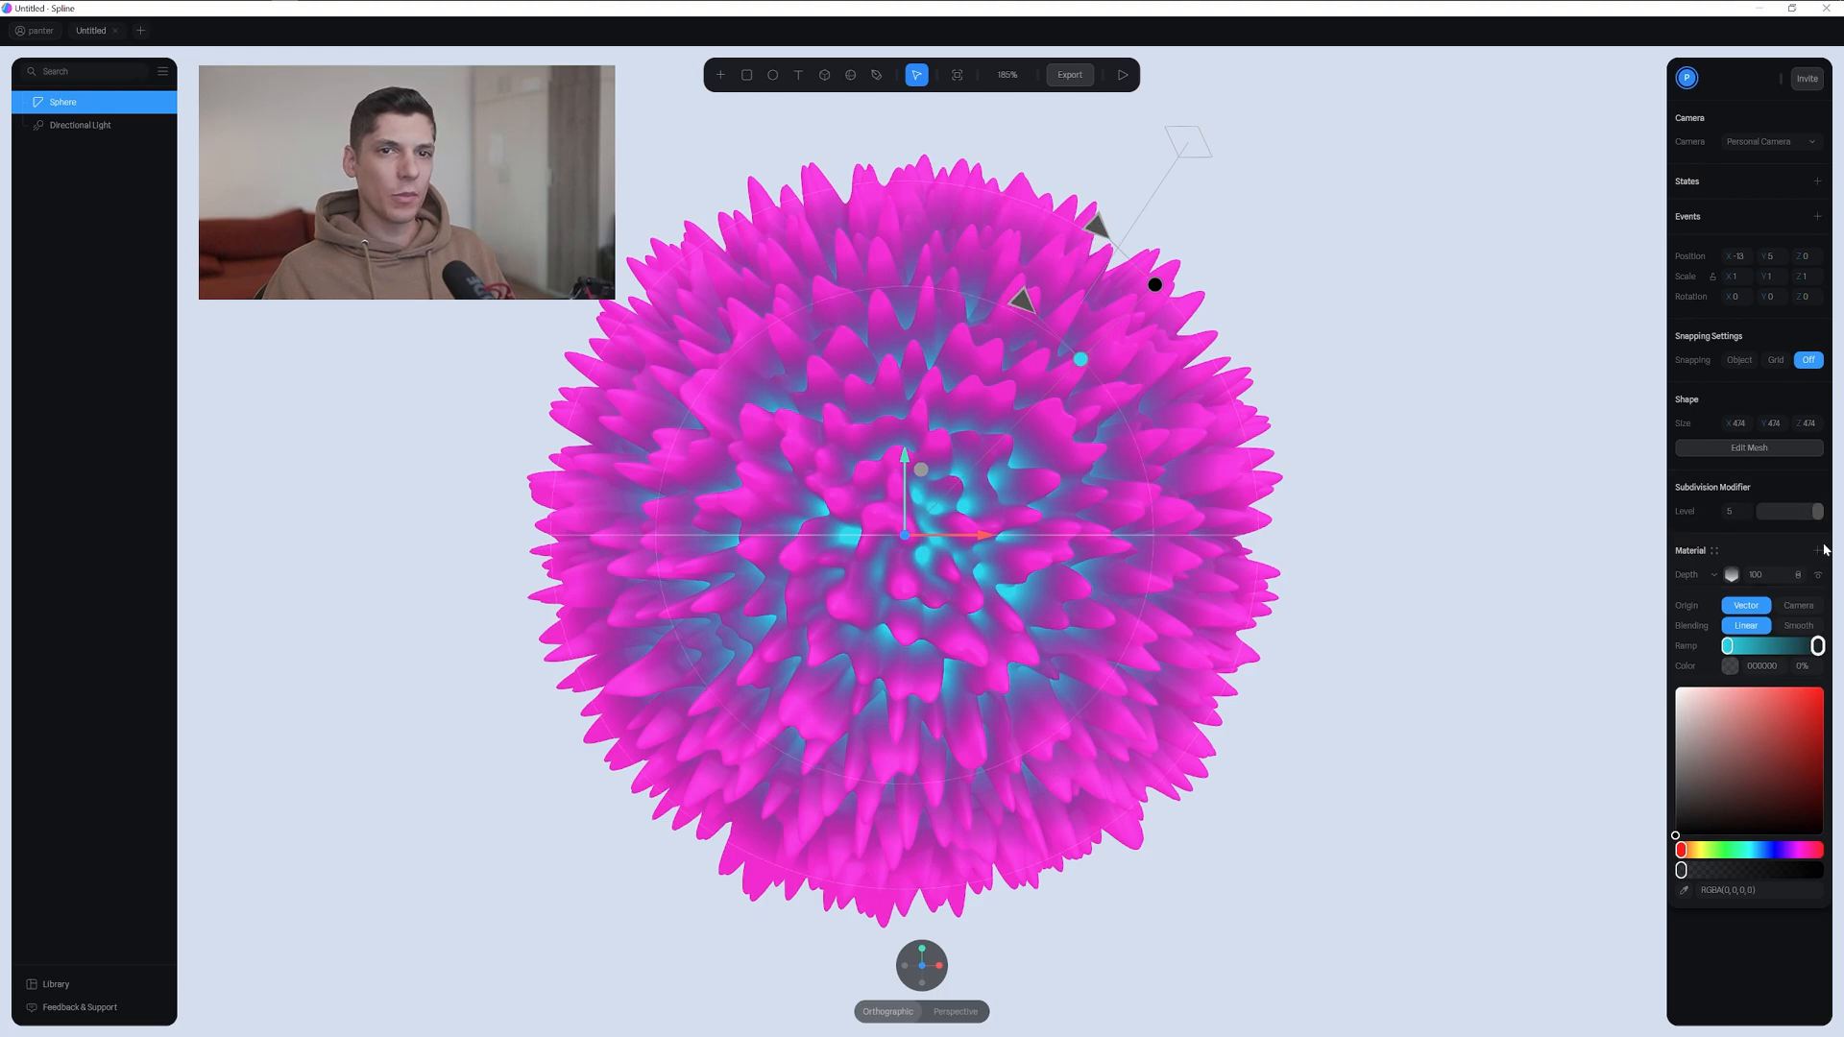
# Add a Matcap layer and change its blend mode so the pink and cyan show through
pyautogui.click(1730, 574)
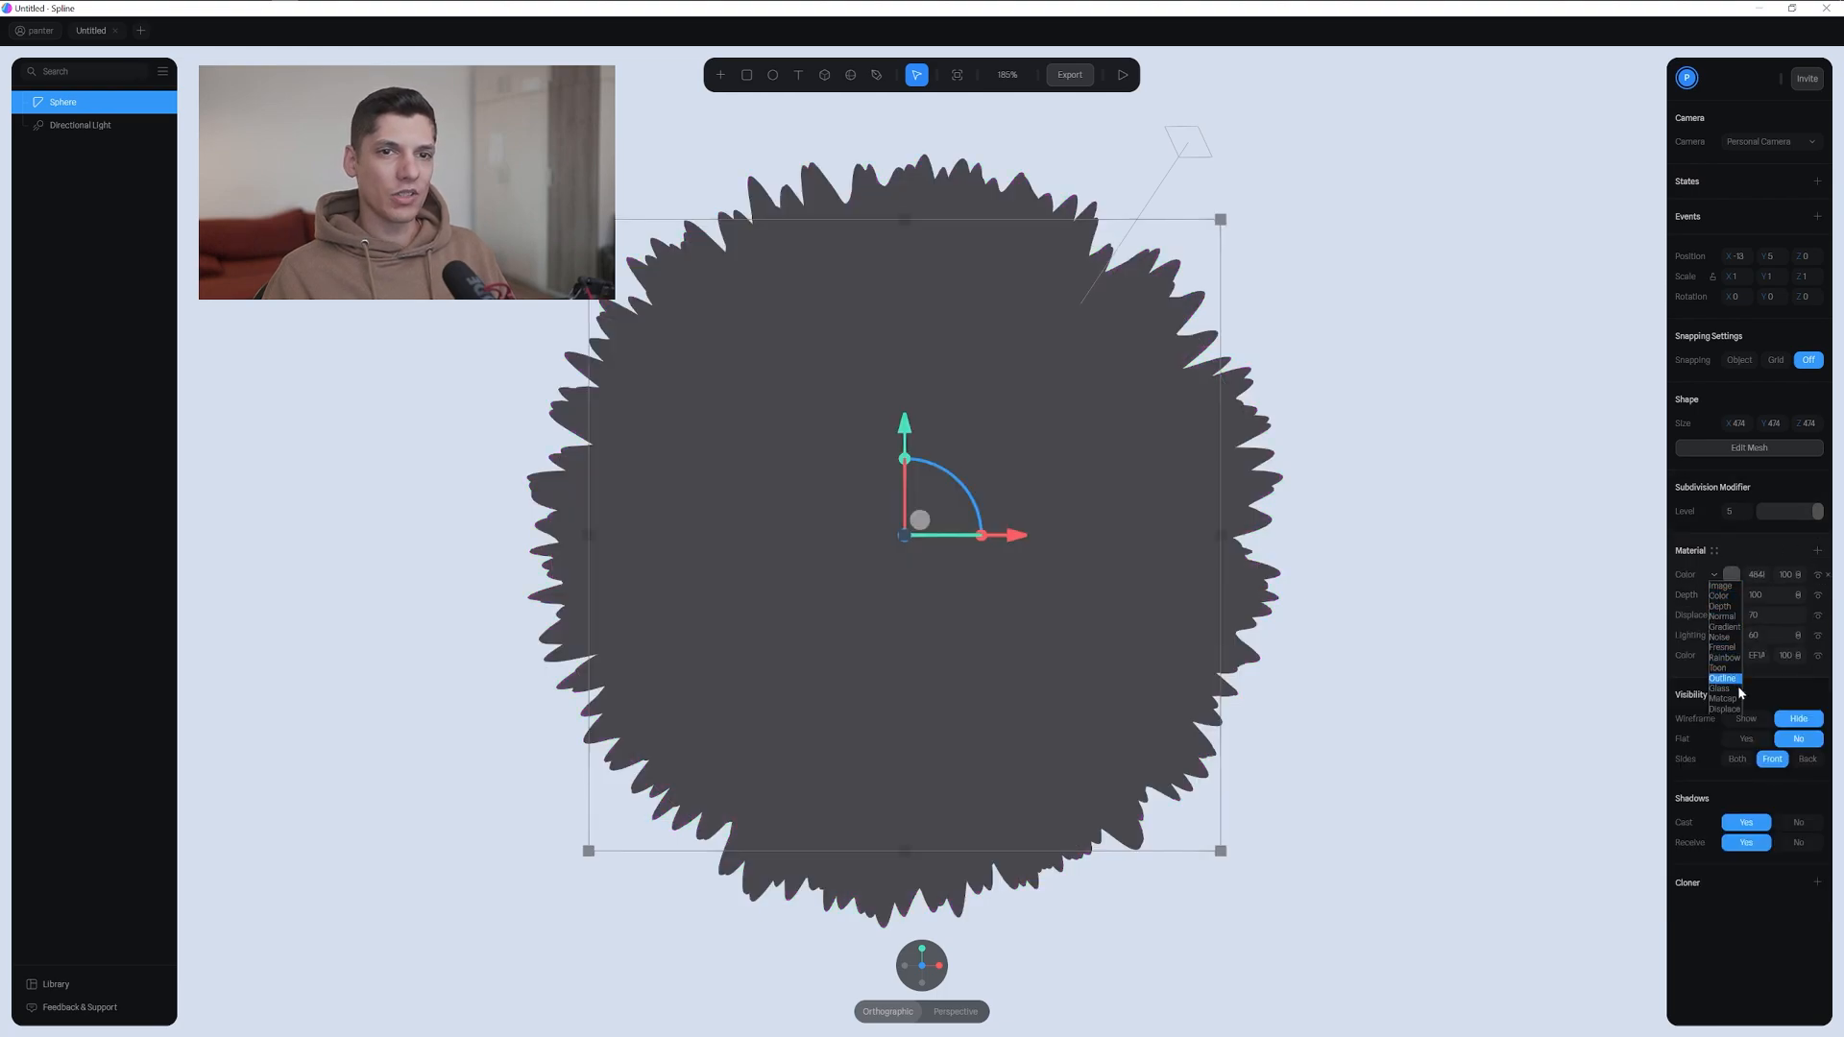
pyautogui.click(1723, 689)
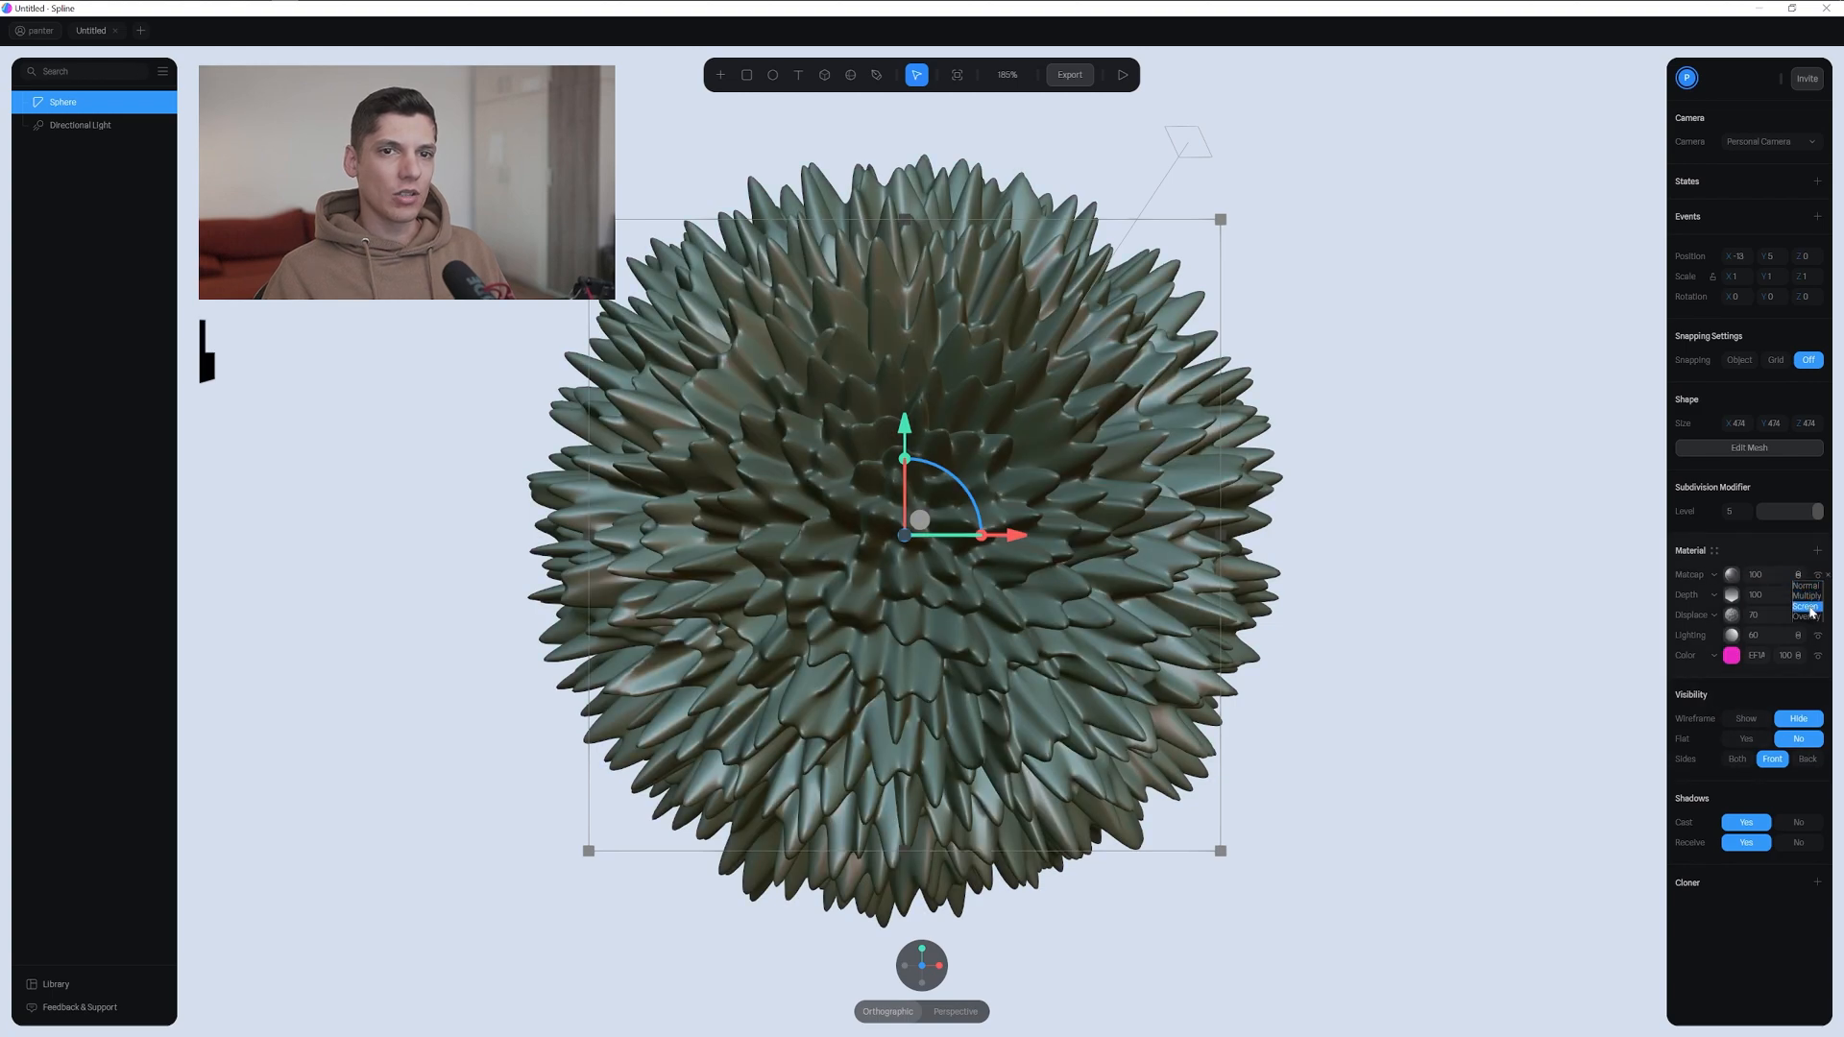
pyautogui.click(1731, 575)
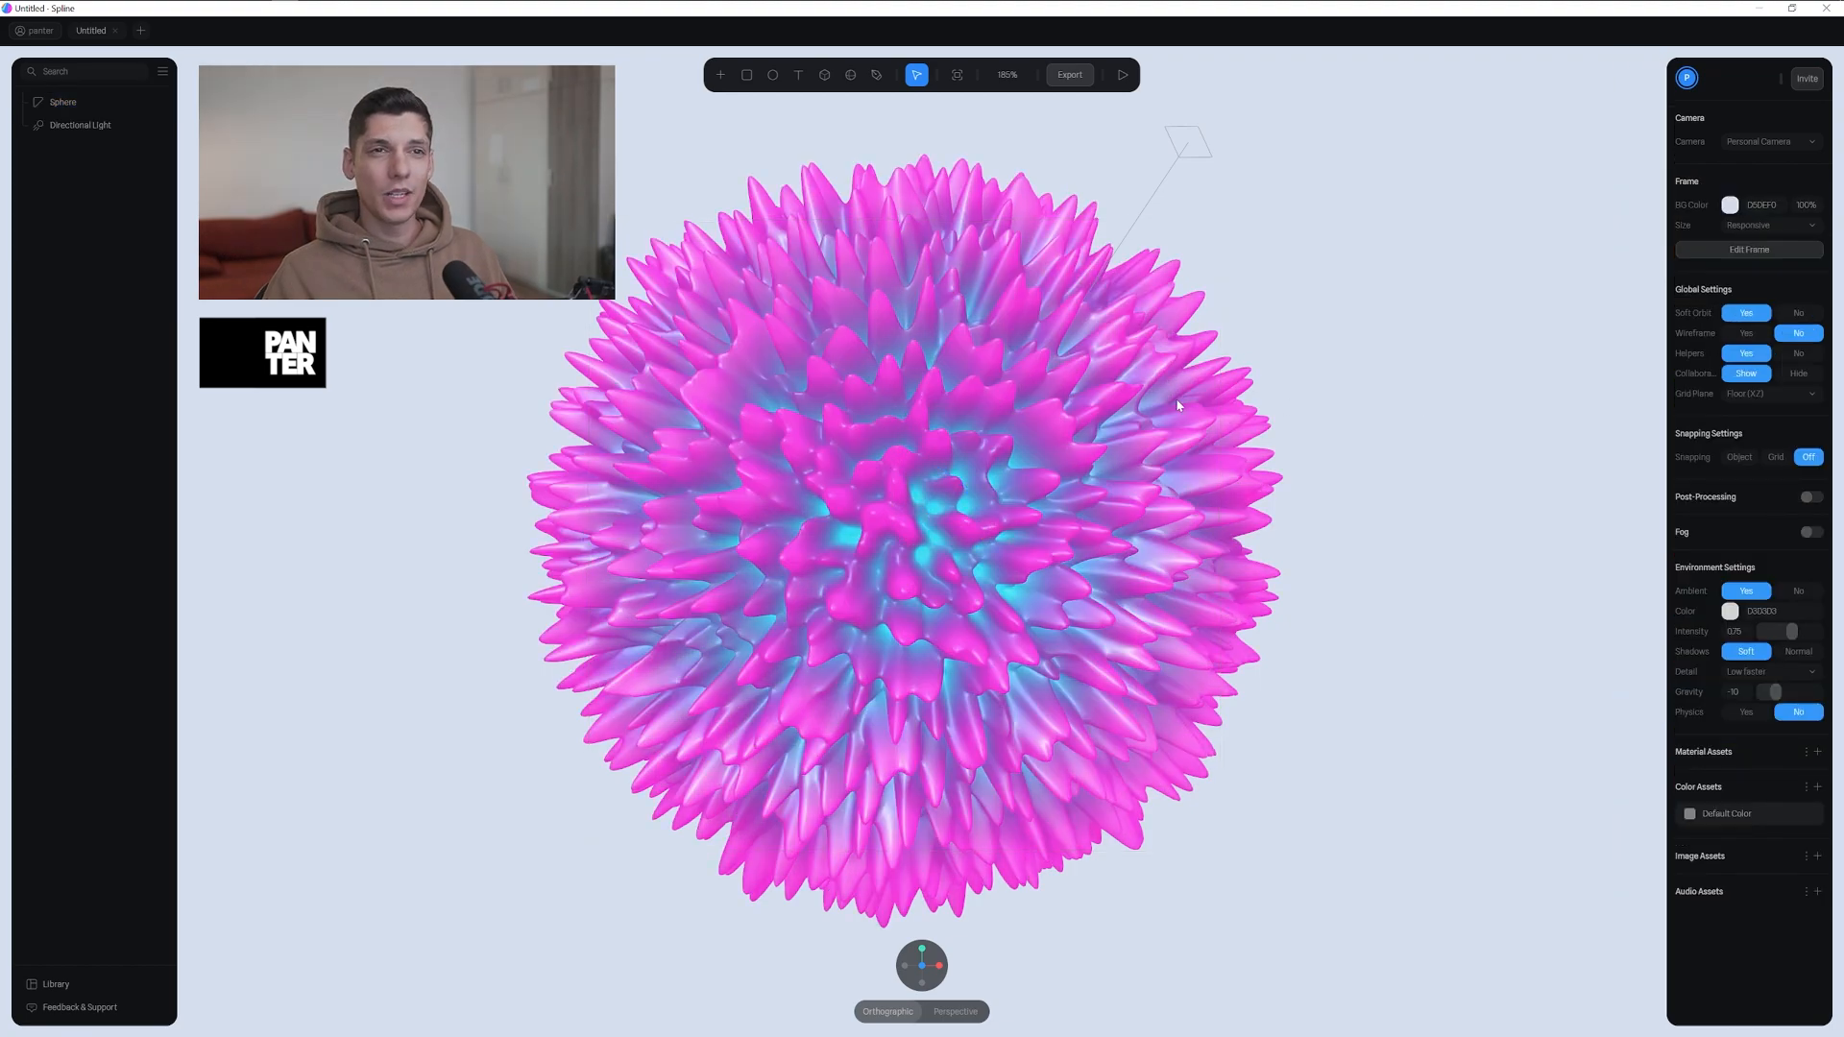
# Add a second state to the sphere with displacement Movement set to 60
pyautogui.click(62, 102)
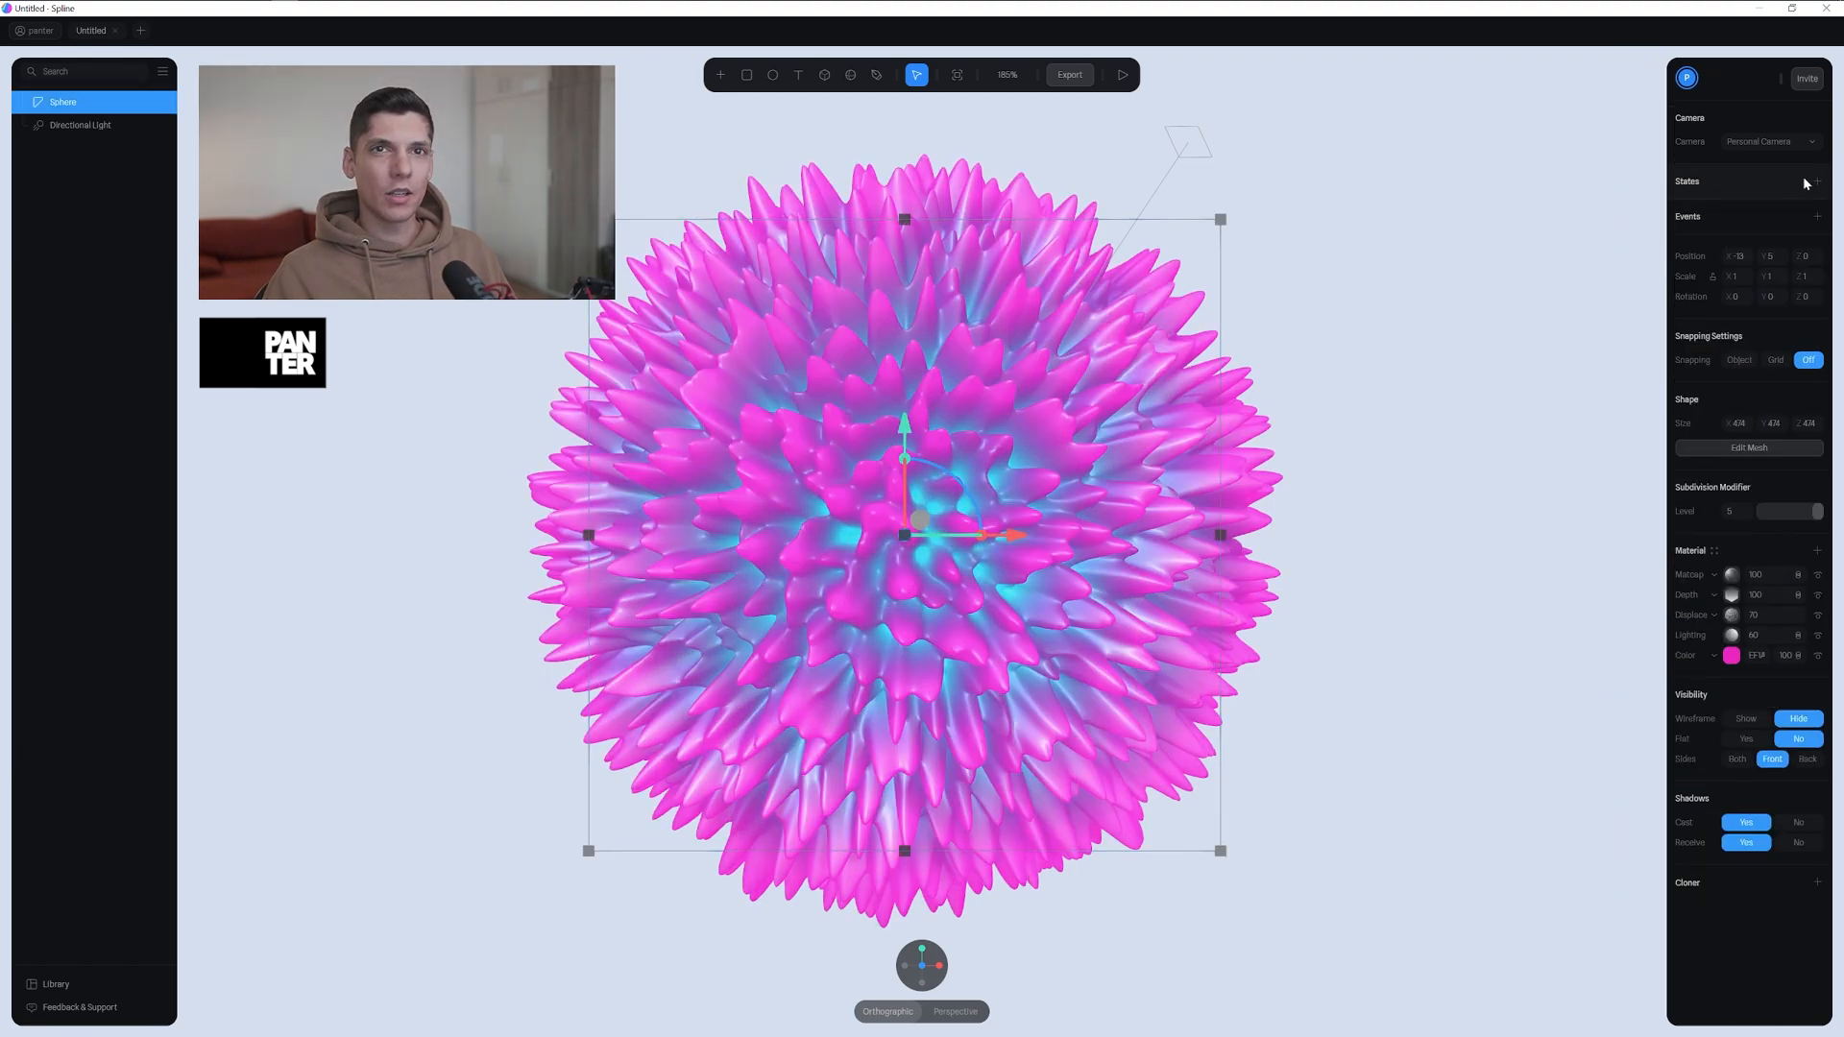
pyautogui.click(1815, 181)
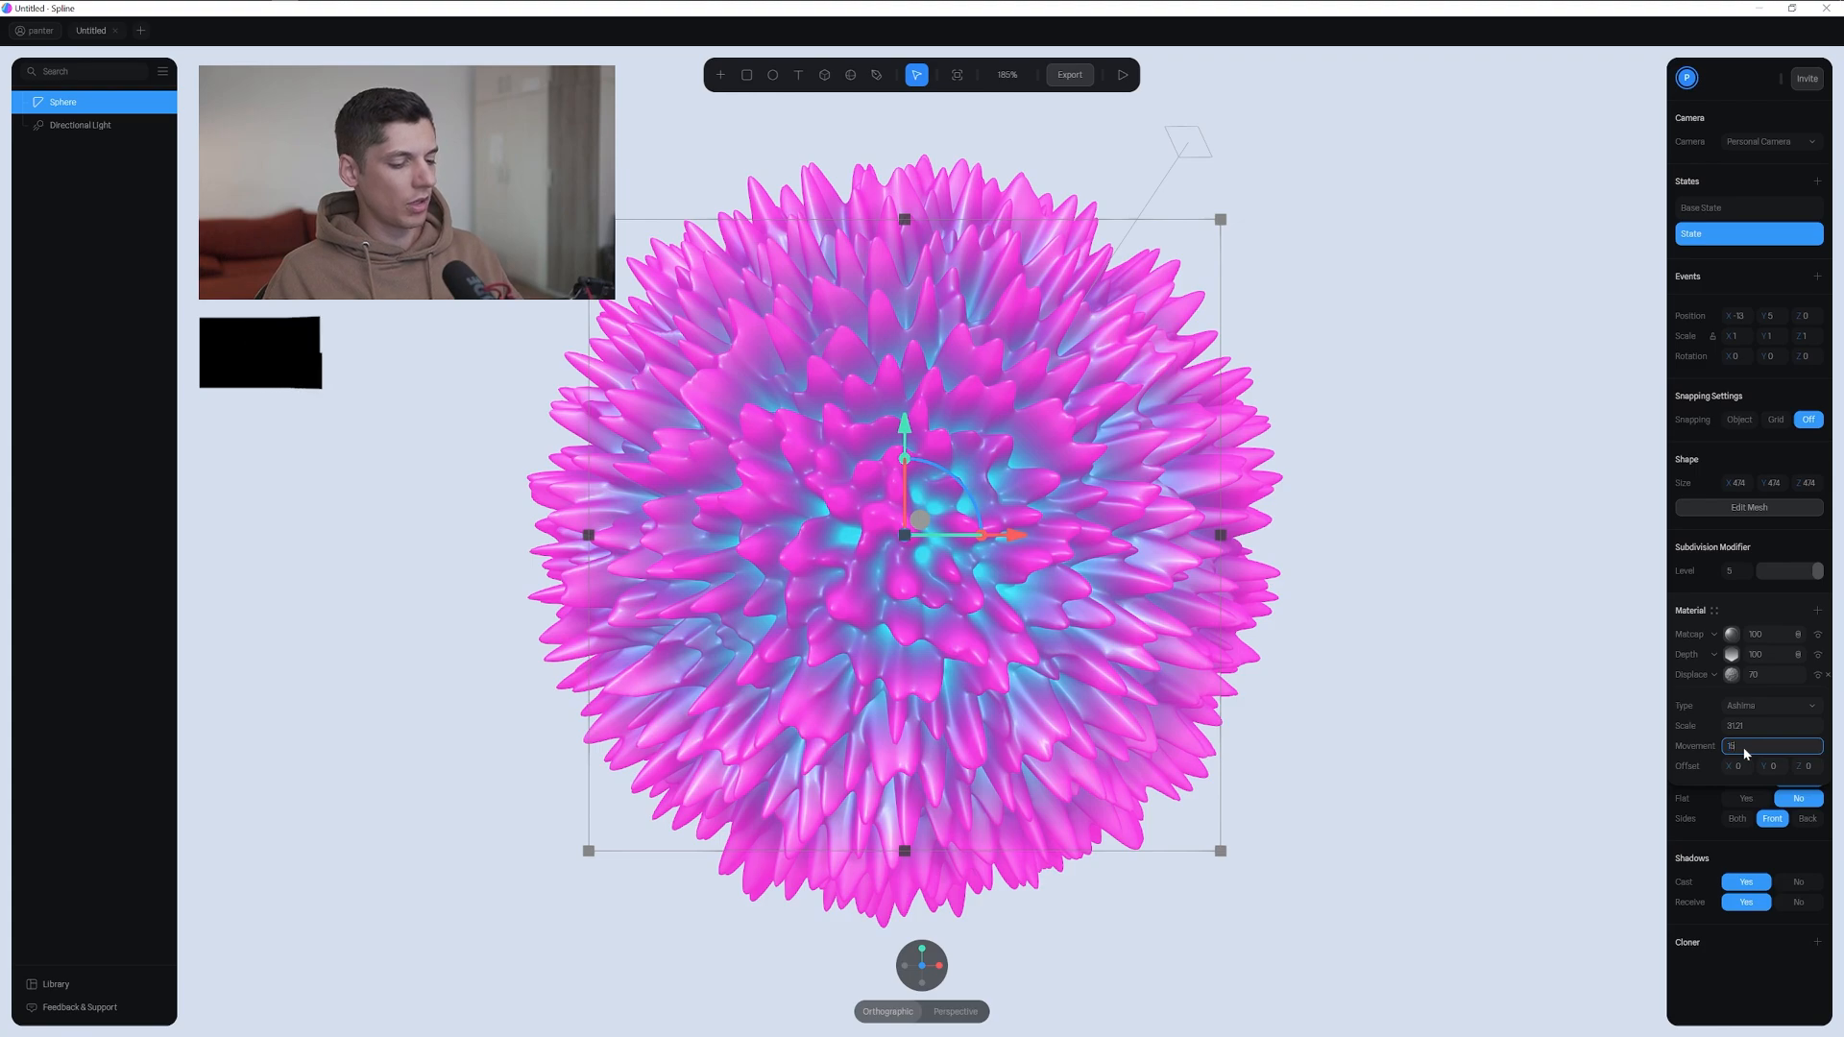
pyautogui.write('60')
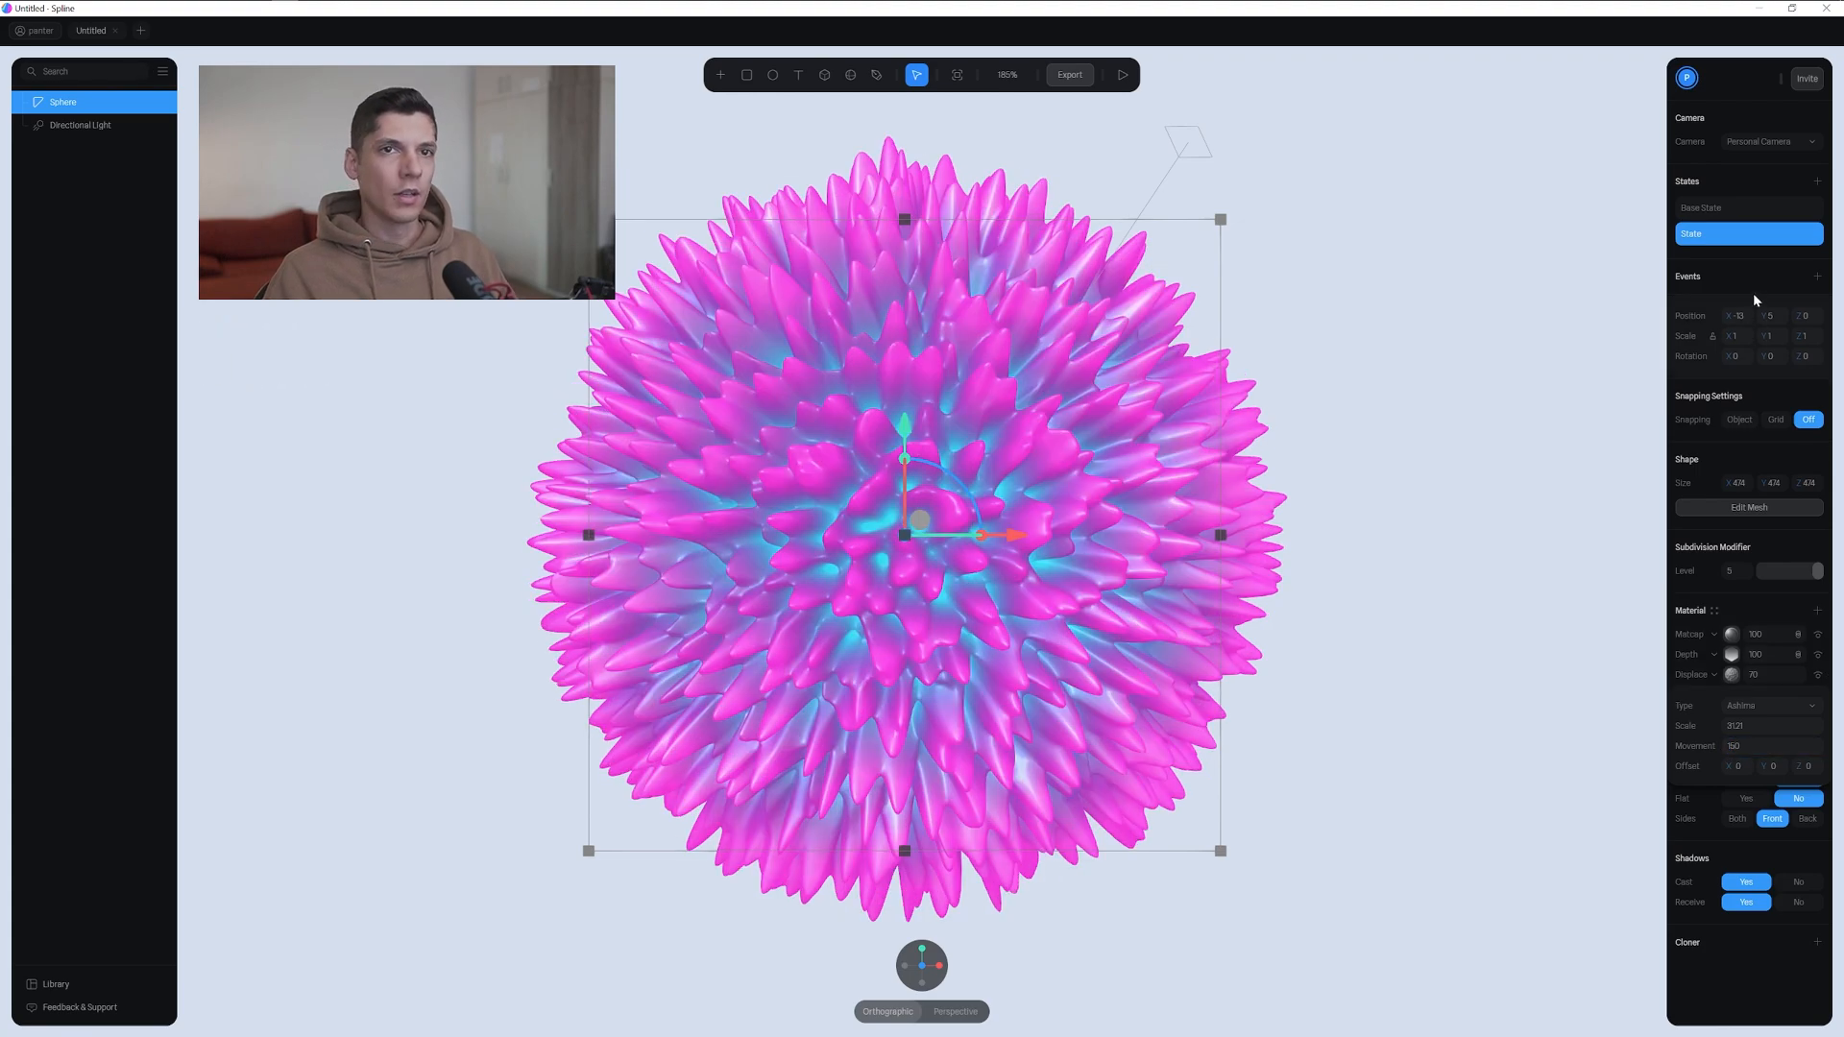
# Add a Start event whose Transition uses Linear easing and Duration 20
pyautogui.click(1818, 281)
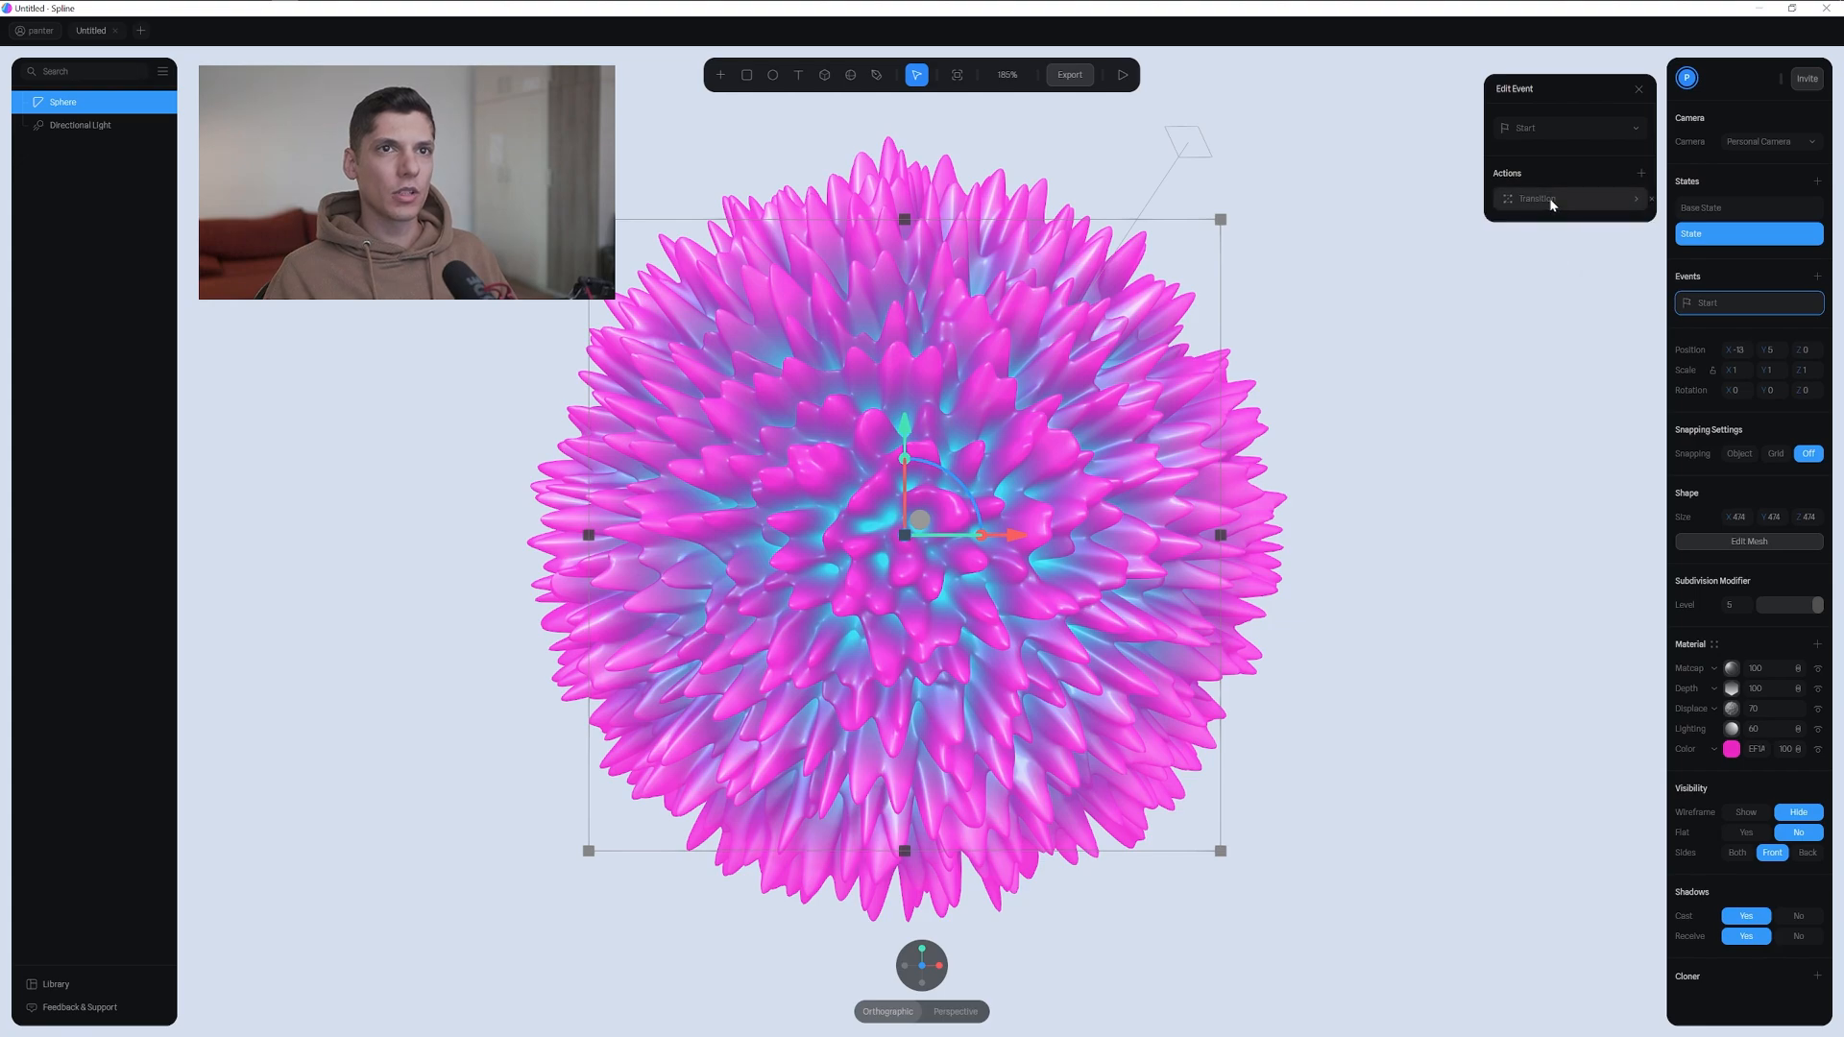
pyautogui.click(1537, 197)
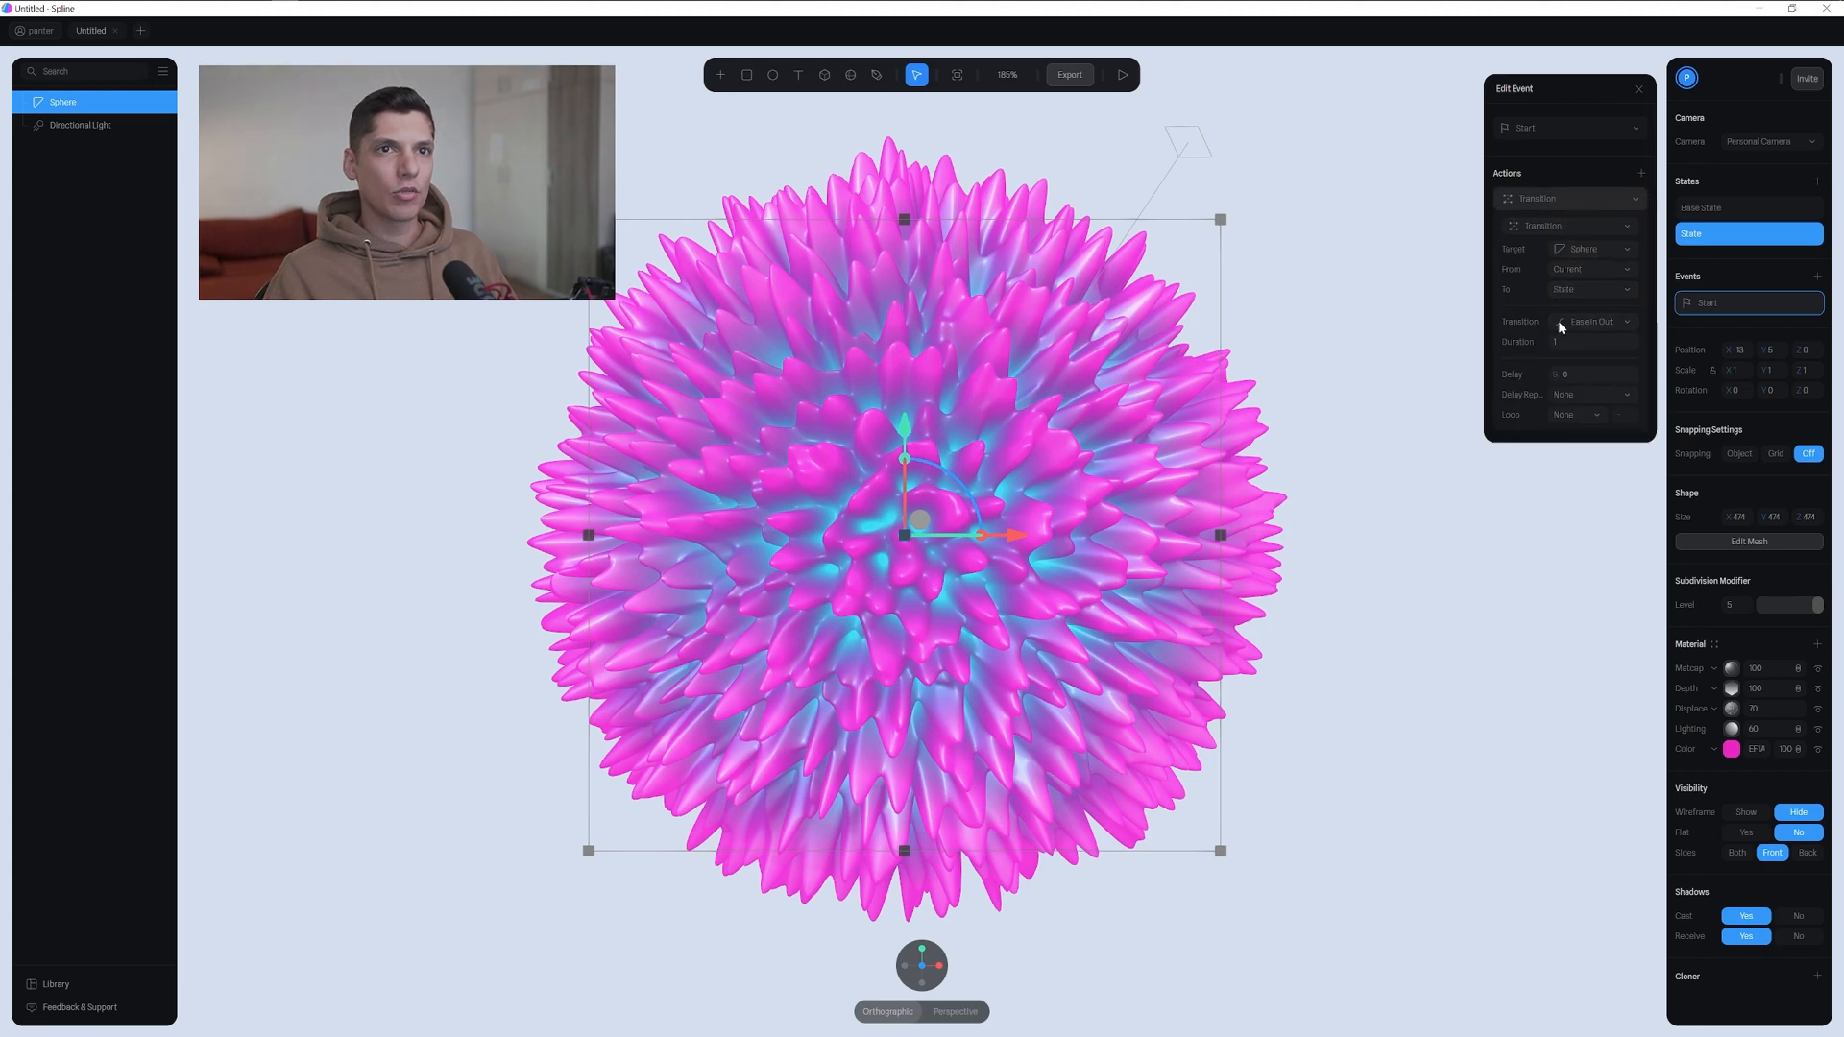
pyautogui.click(1591, 320)
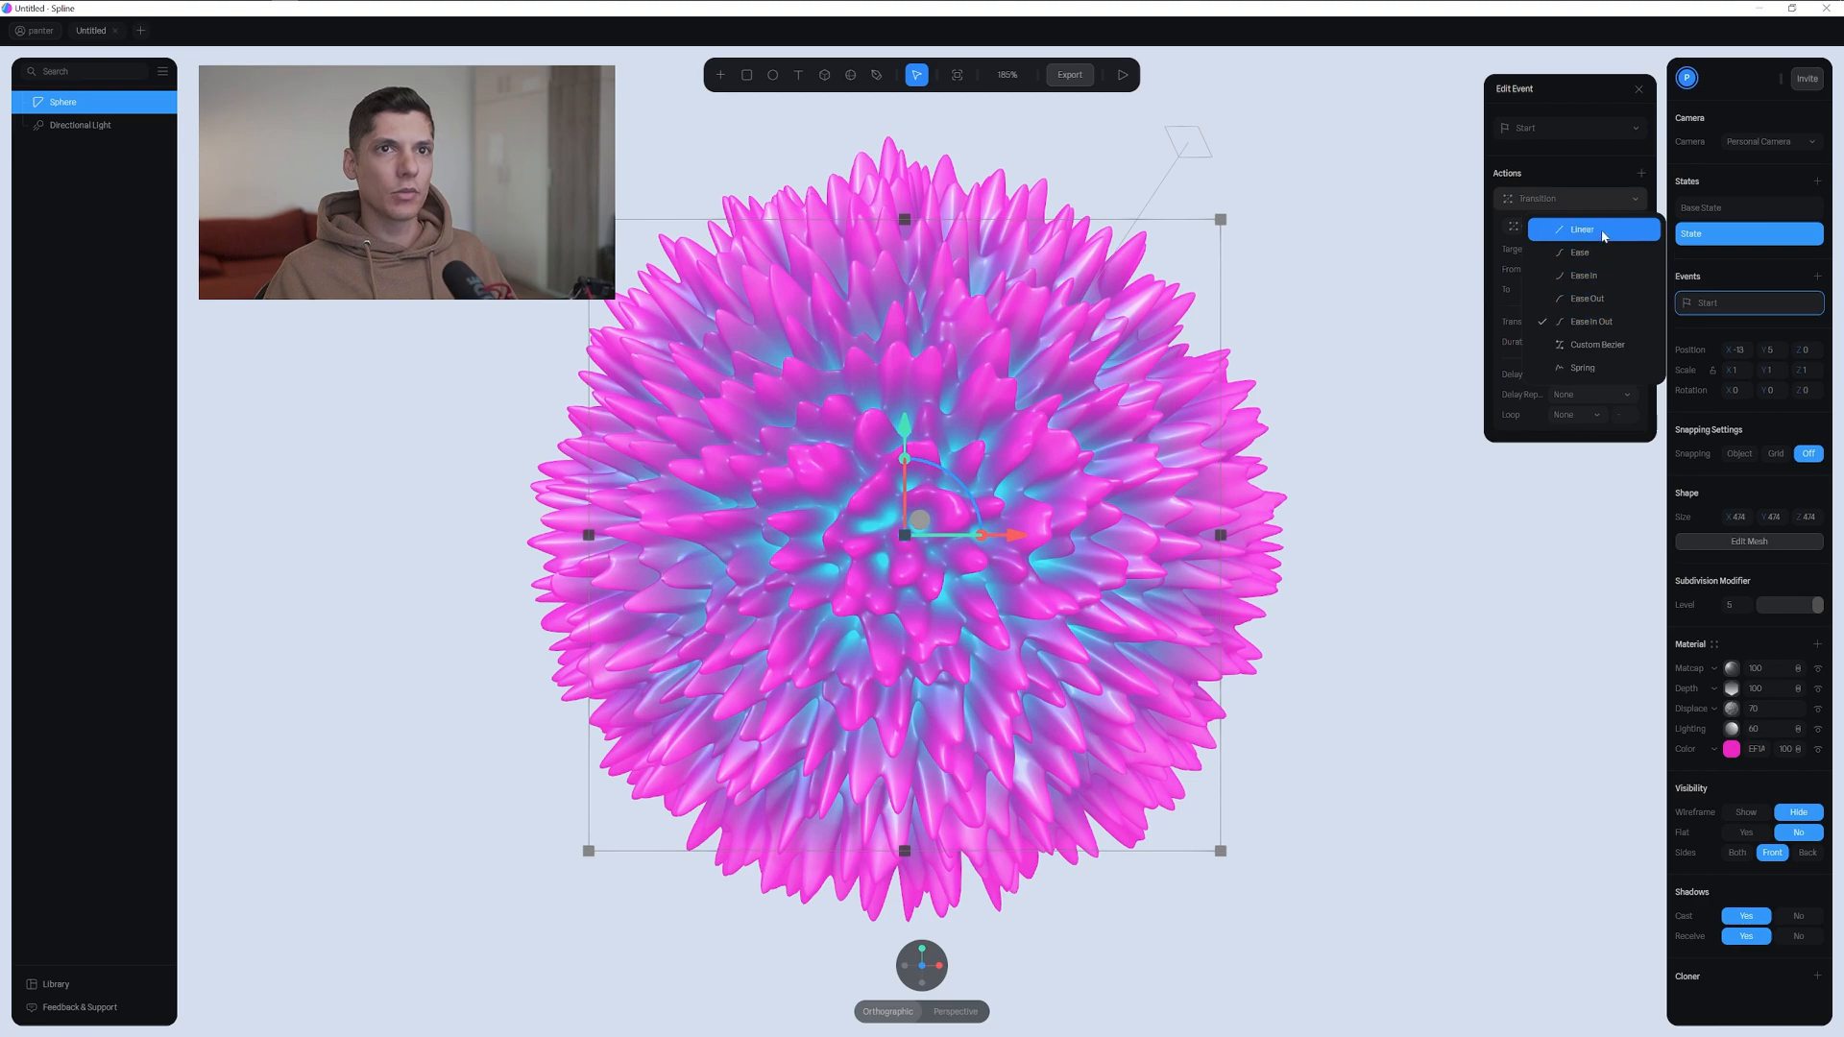
pyautogui.click(1583, 229)
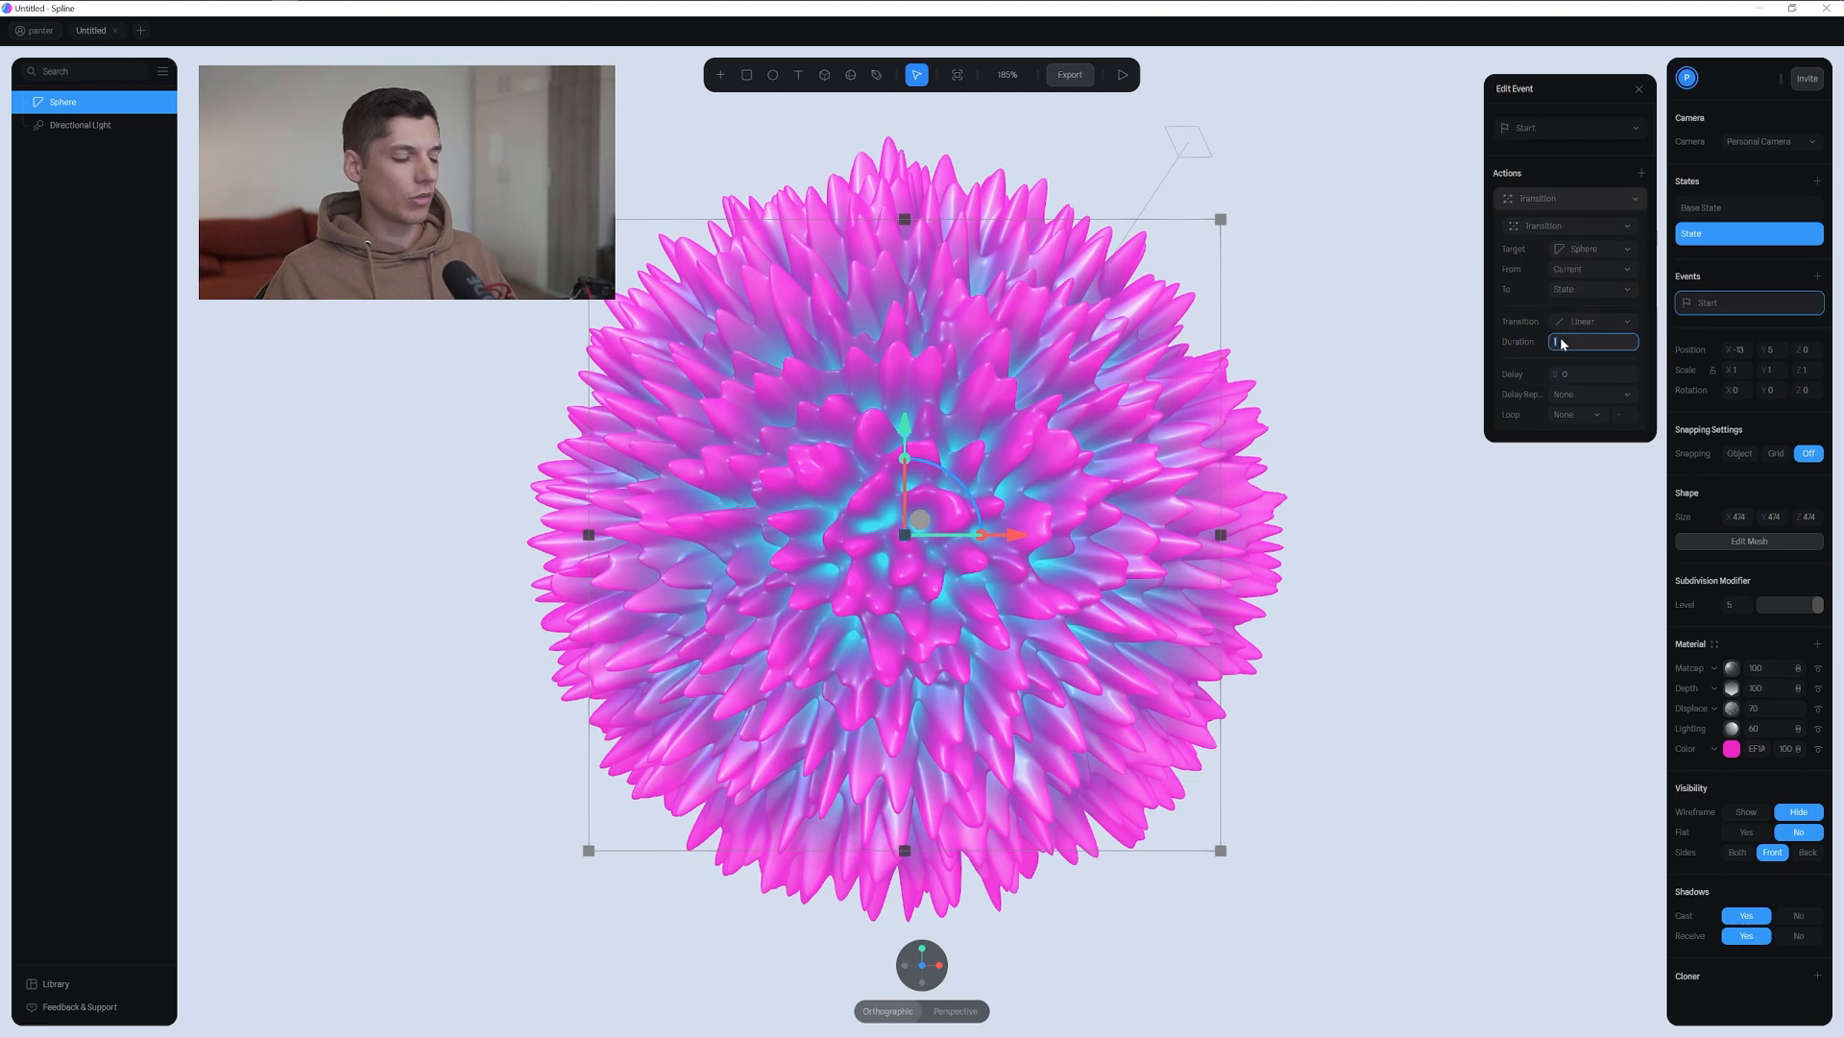
pyautogui.write('20')
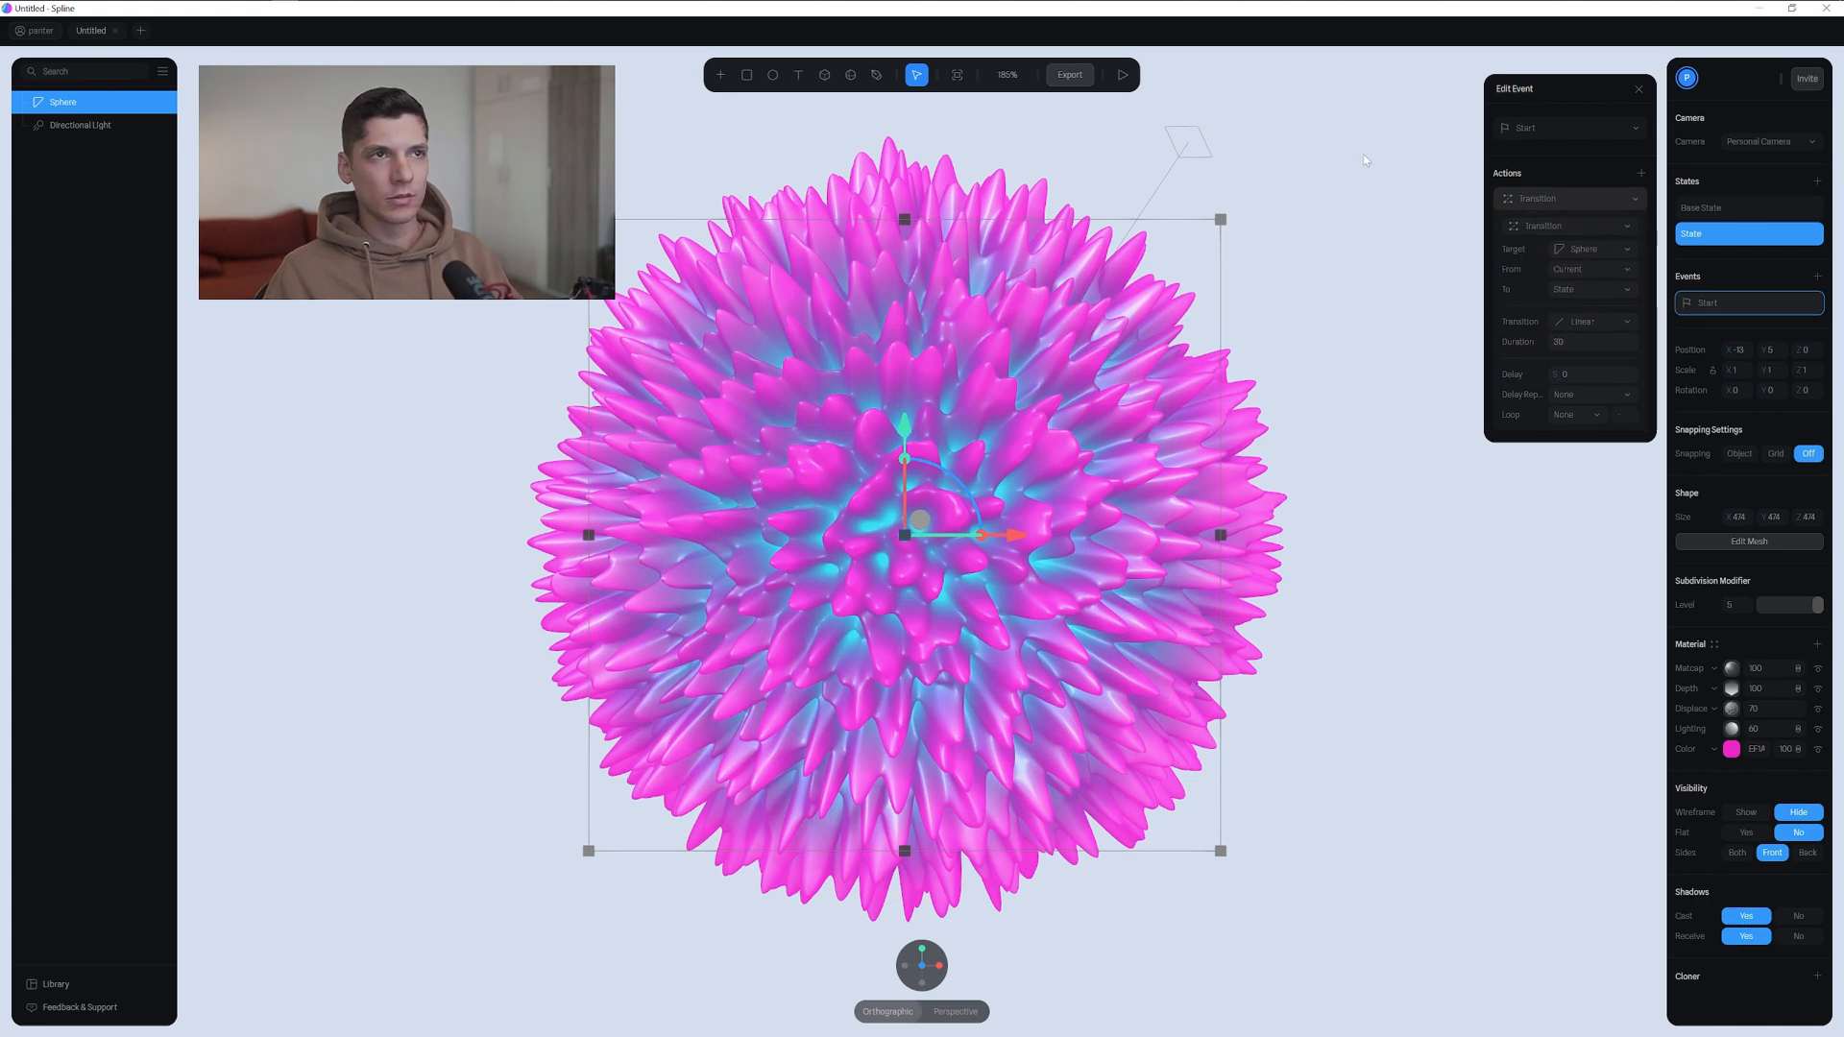